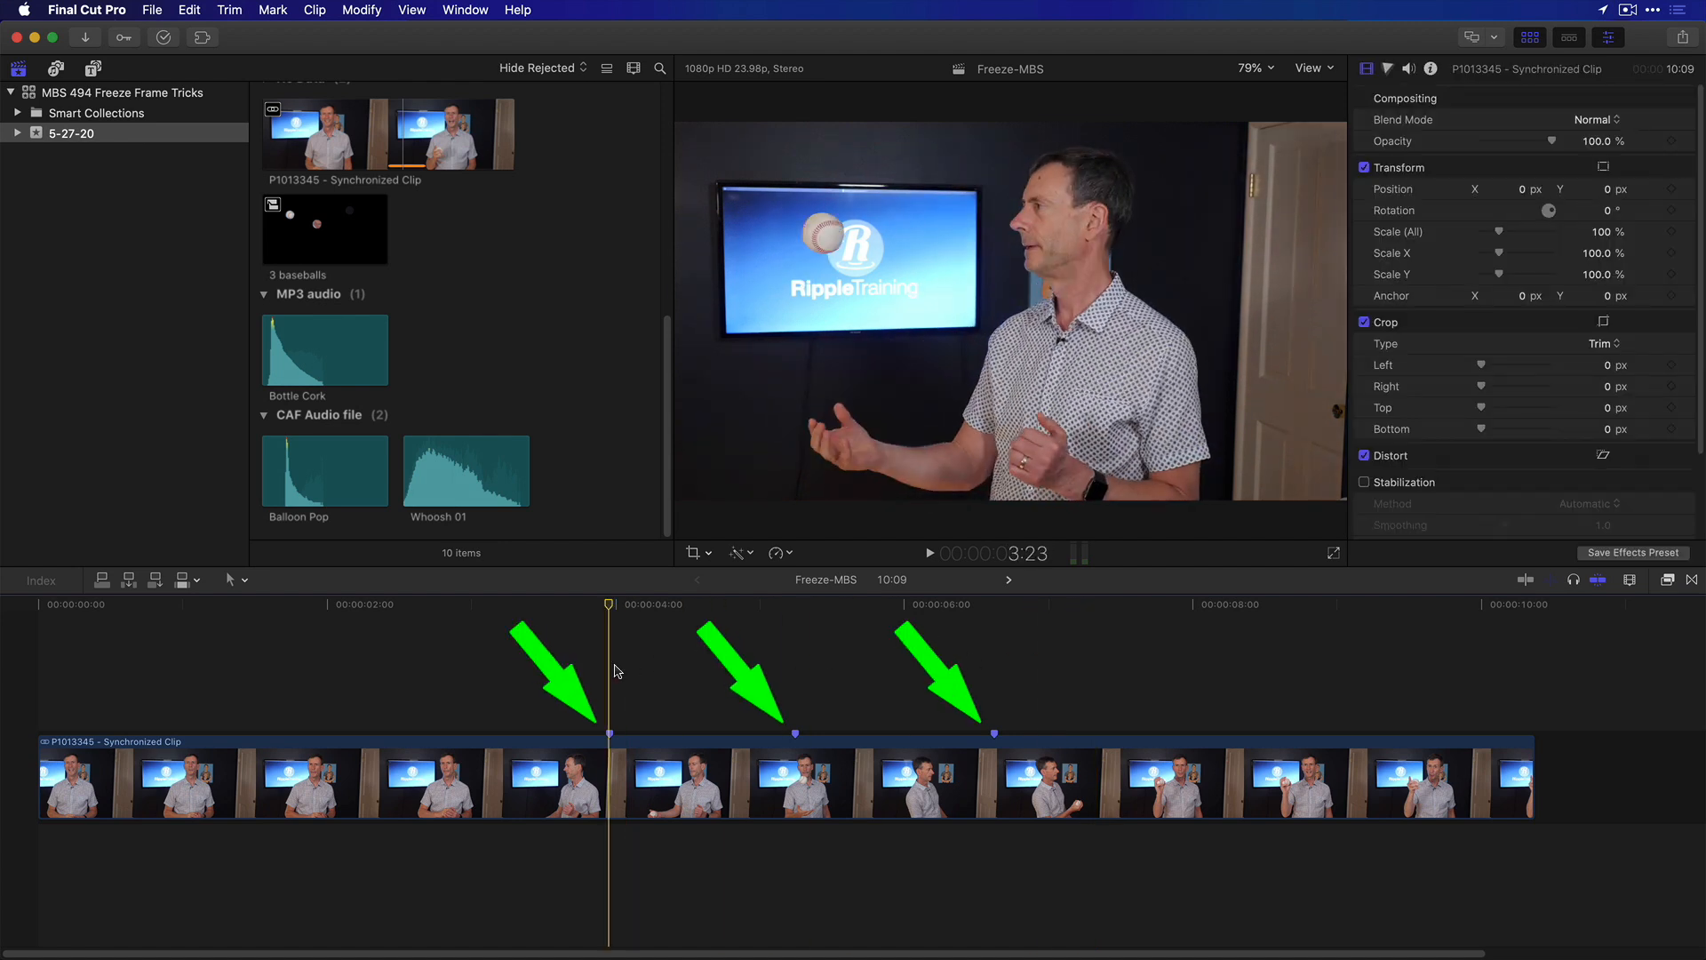
- Connect a four-second range of the synchronized clip above the juggling clip's start and select it
left_click(795, 606)
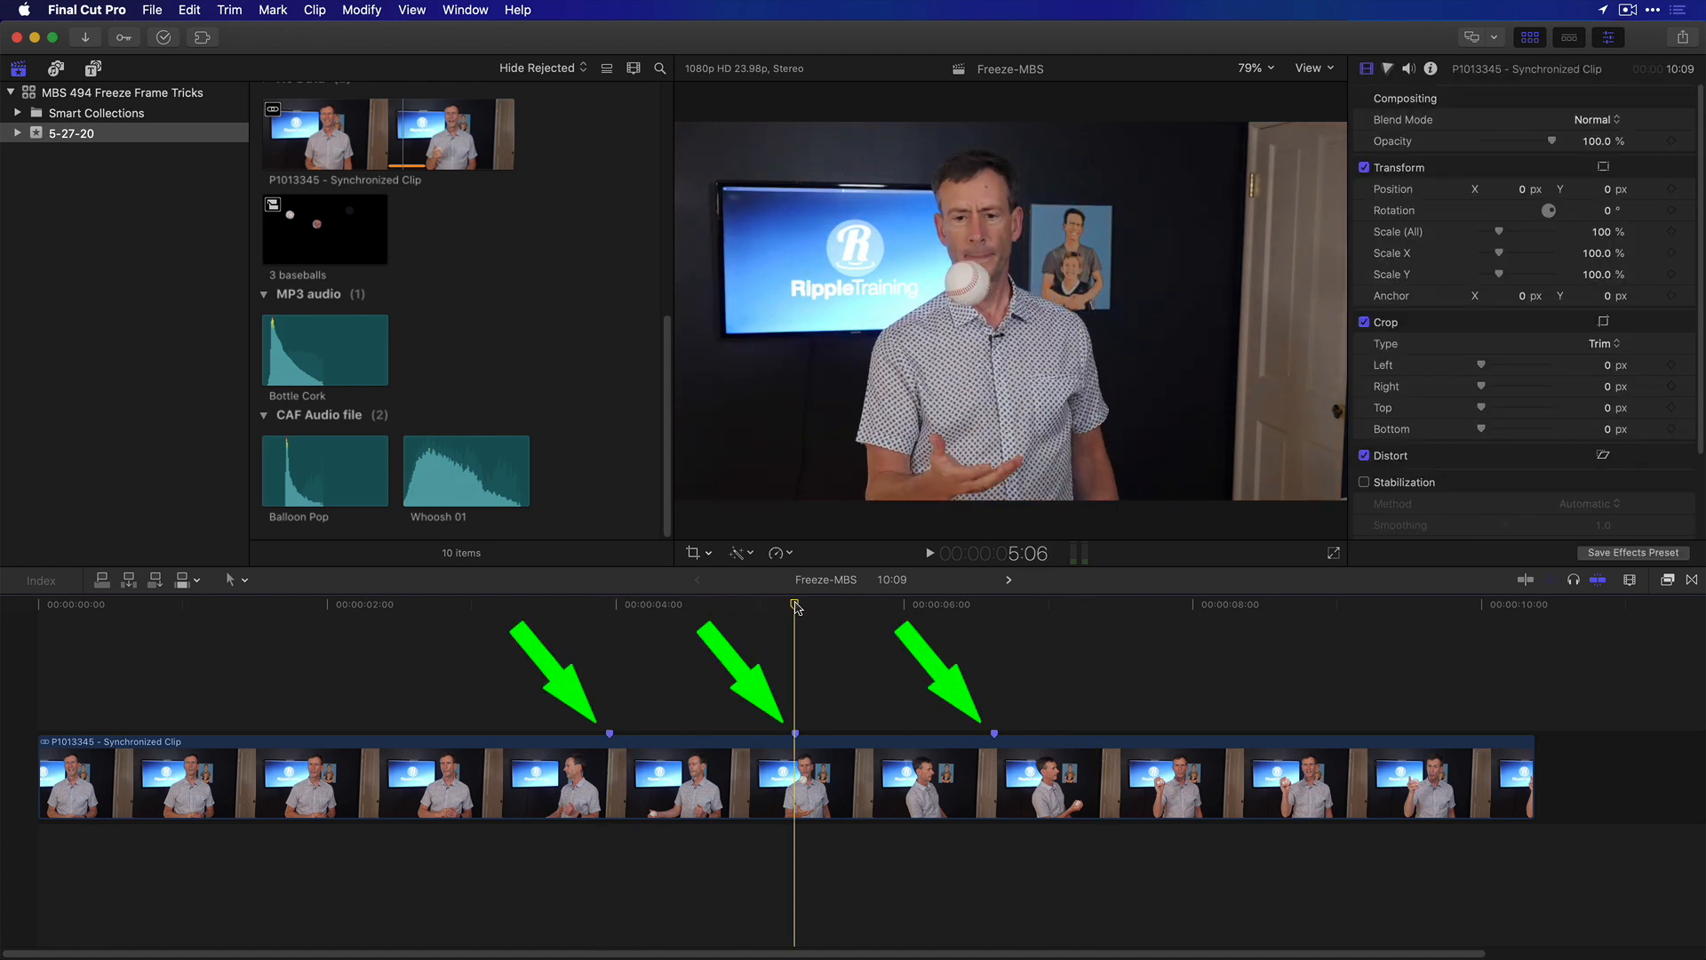
left_click(994, 605)
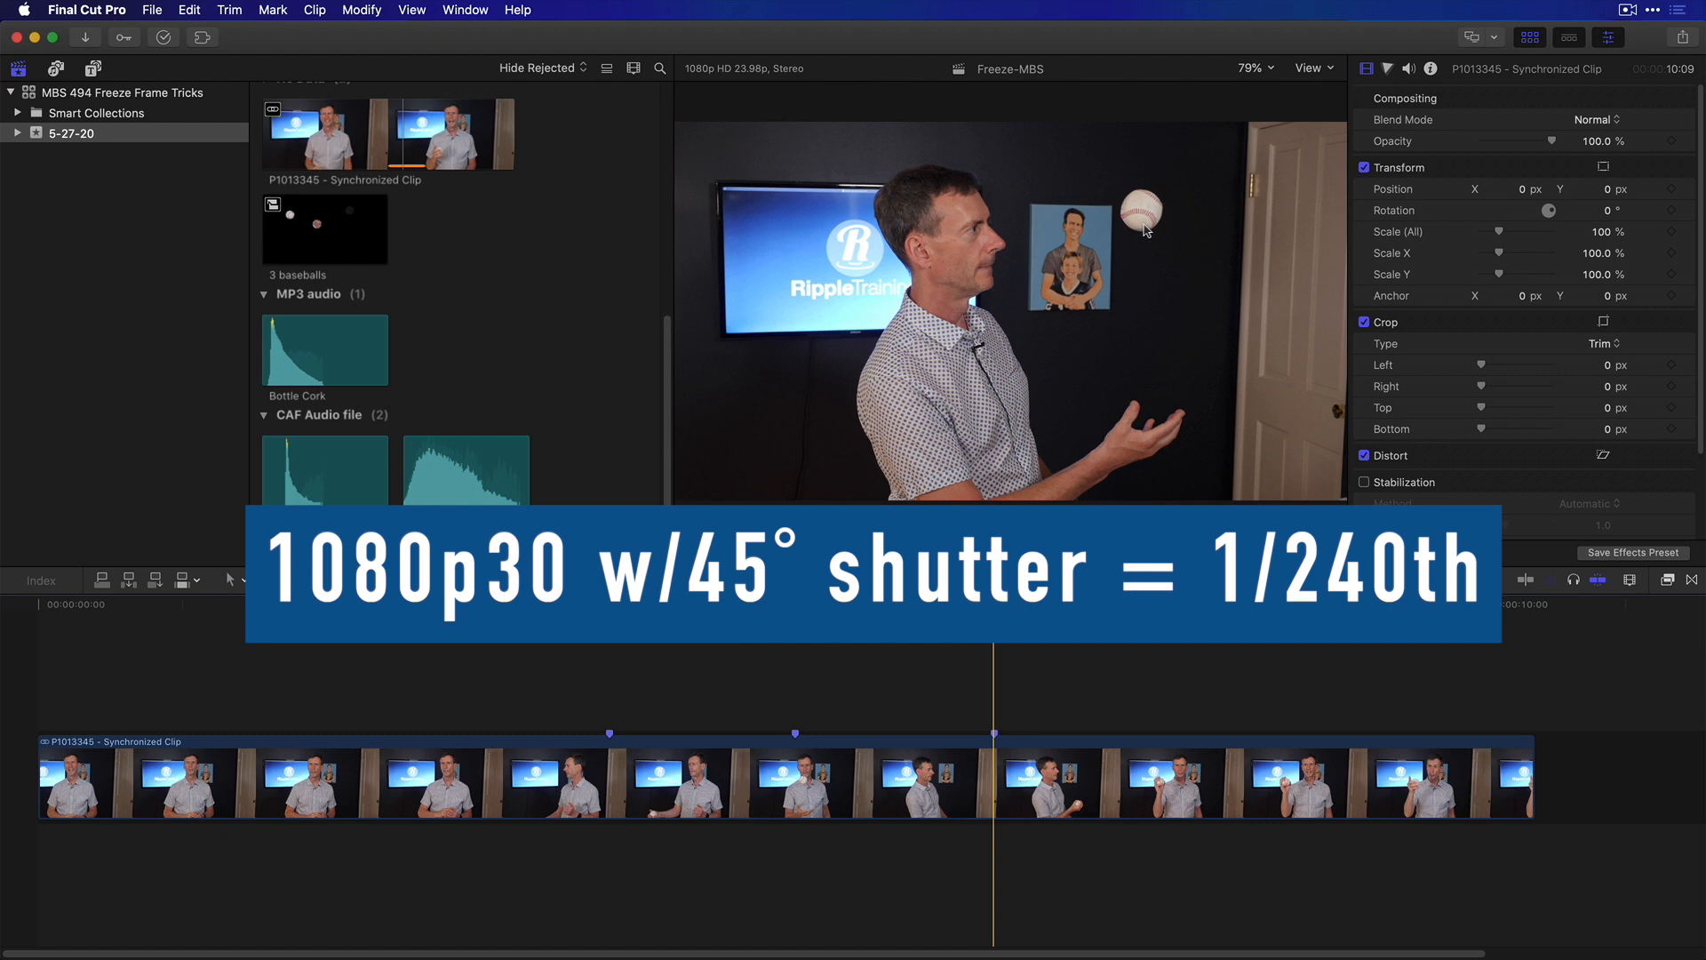
mouse_move(1147, 213)
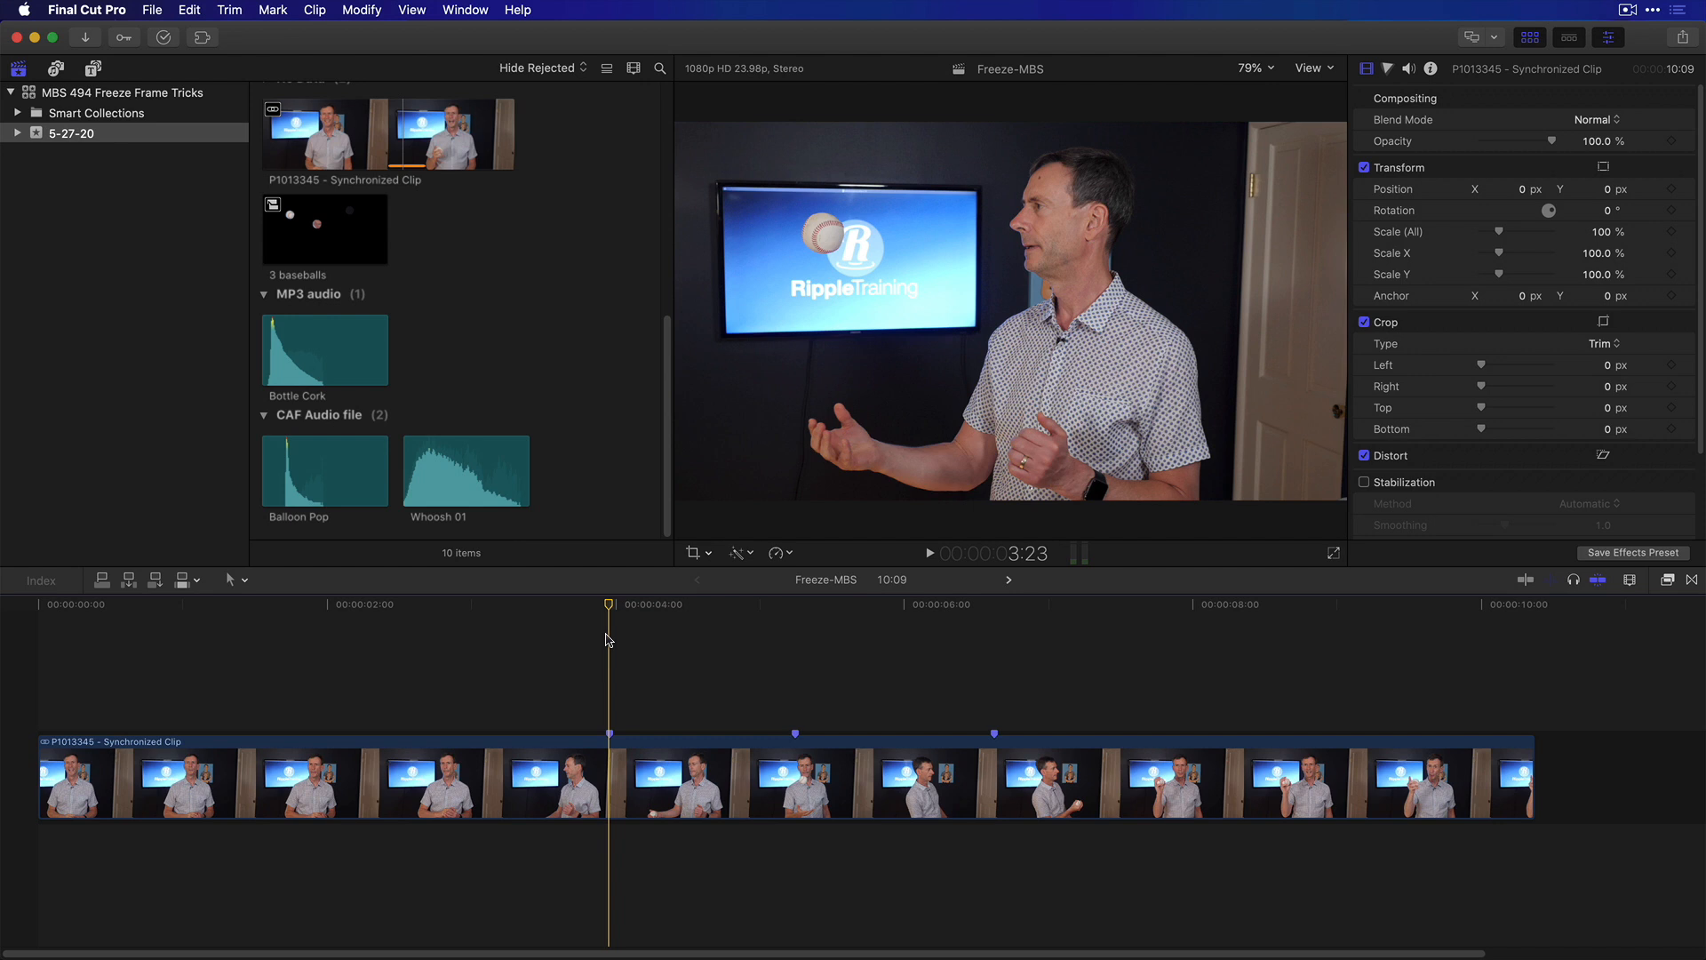
mouse_move(620, 650)
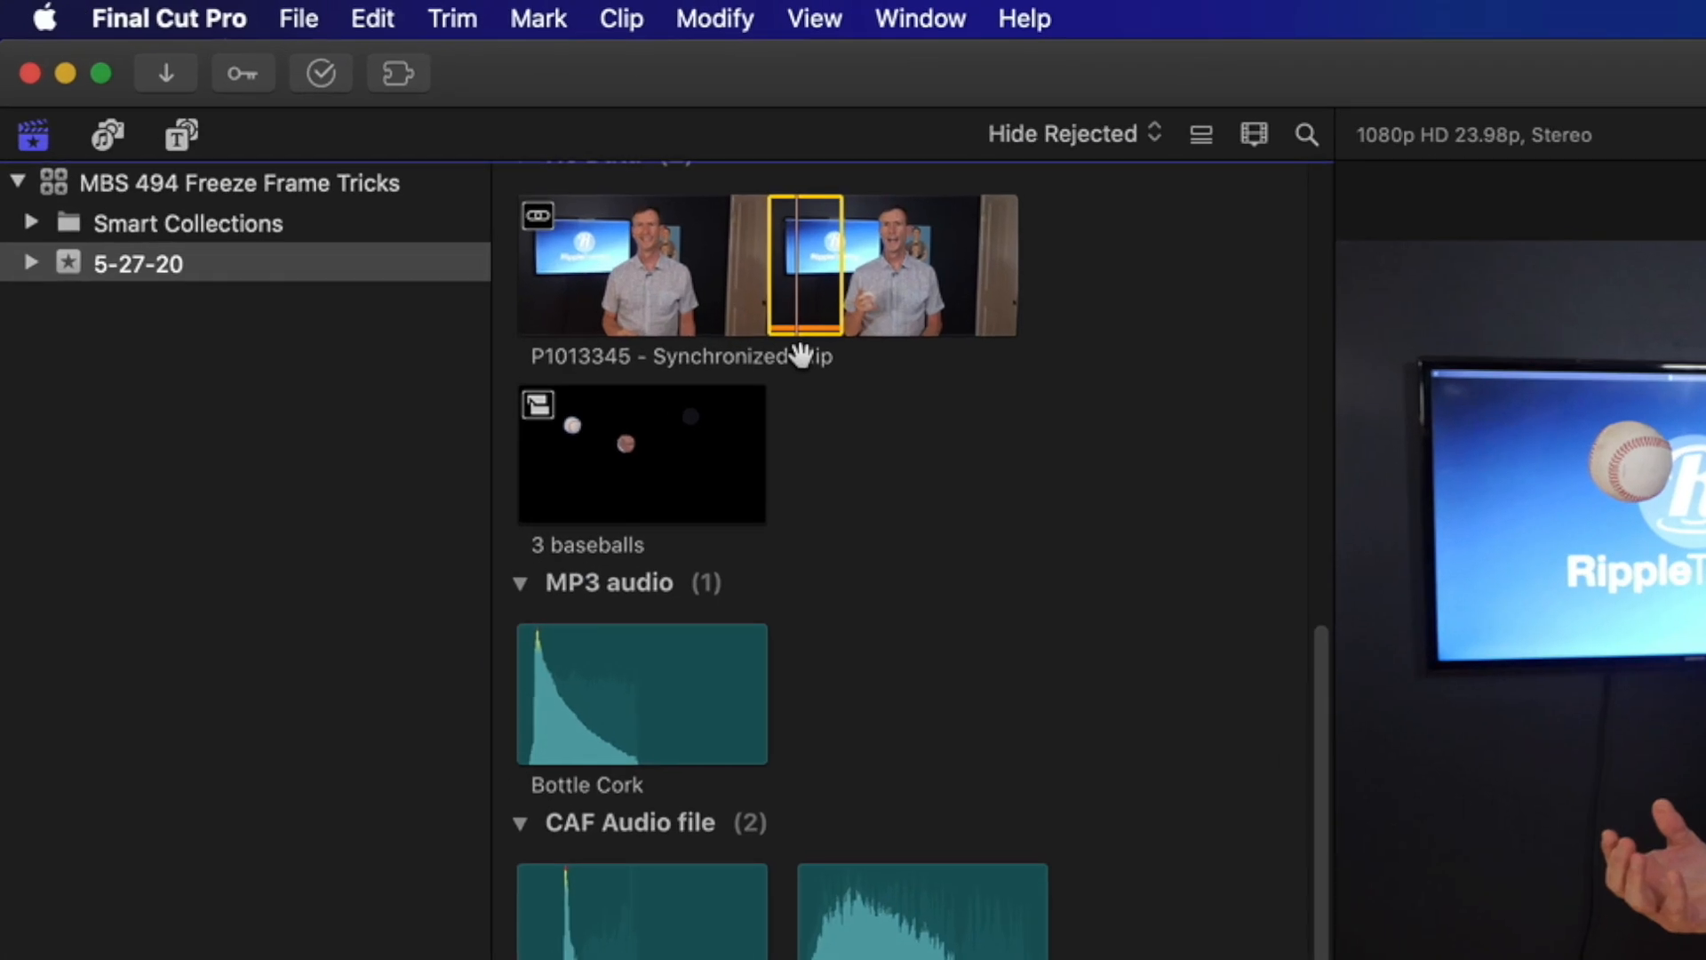
mouse_move(802, 314)
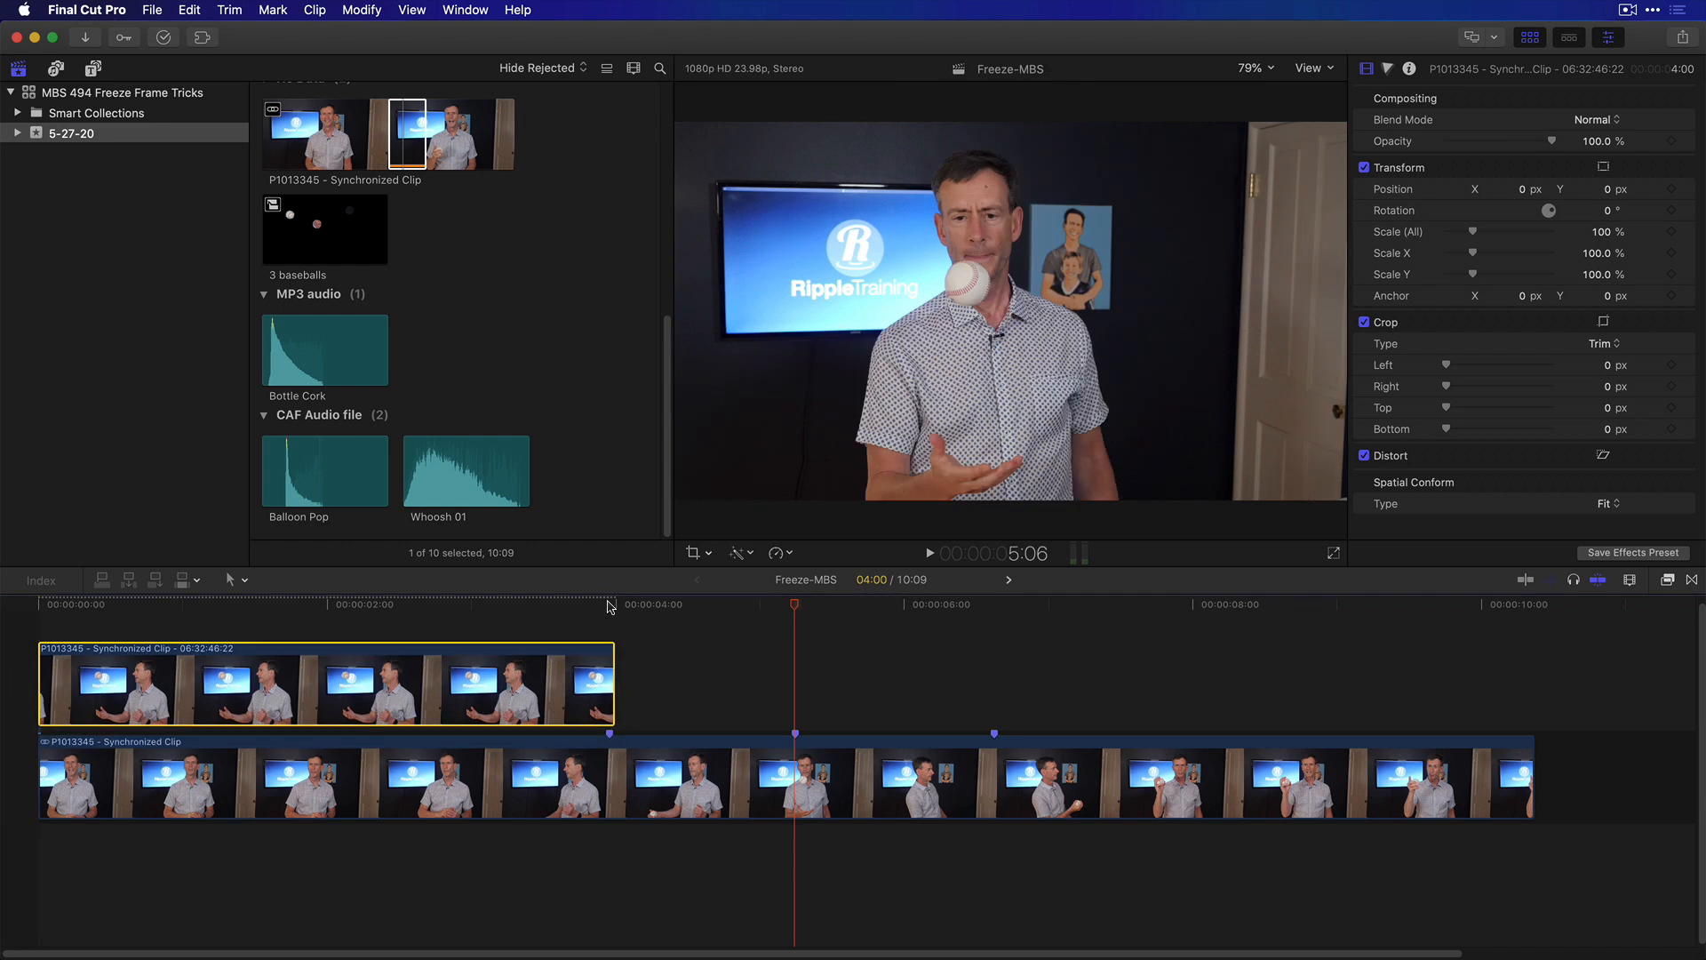
left_click(609, 669)
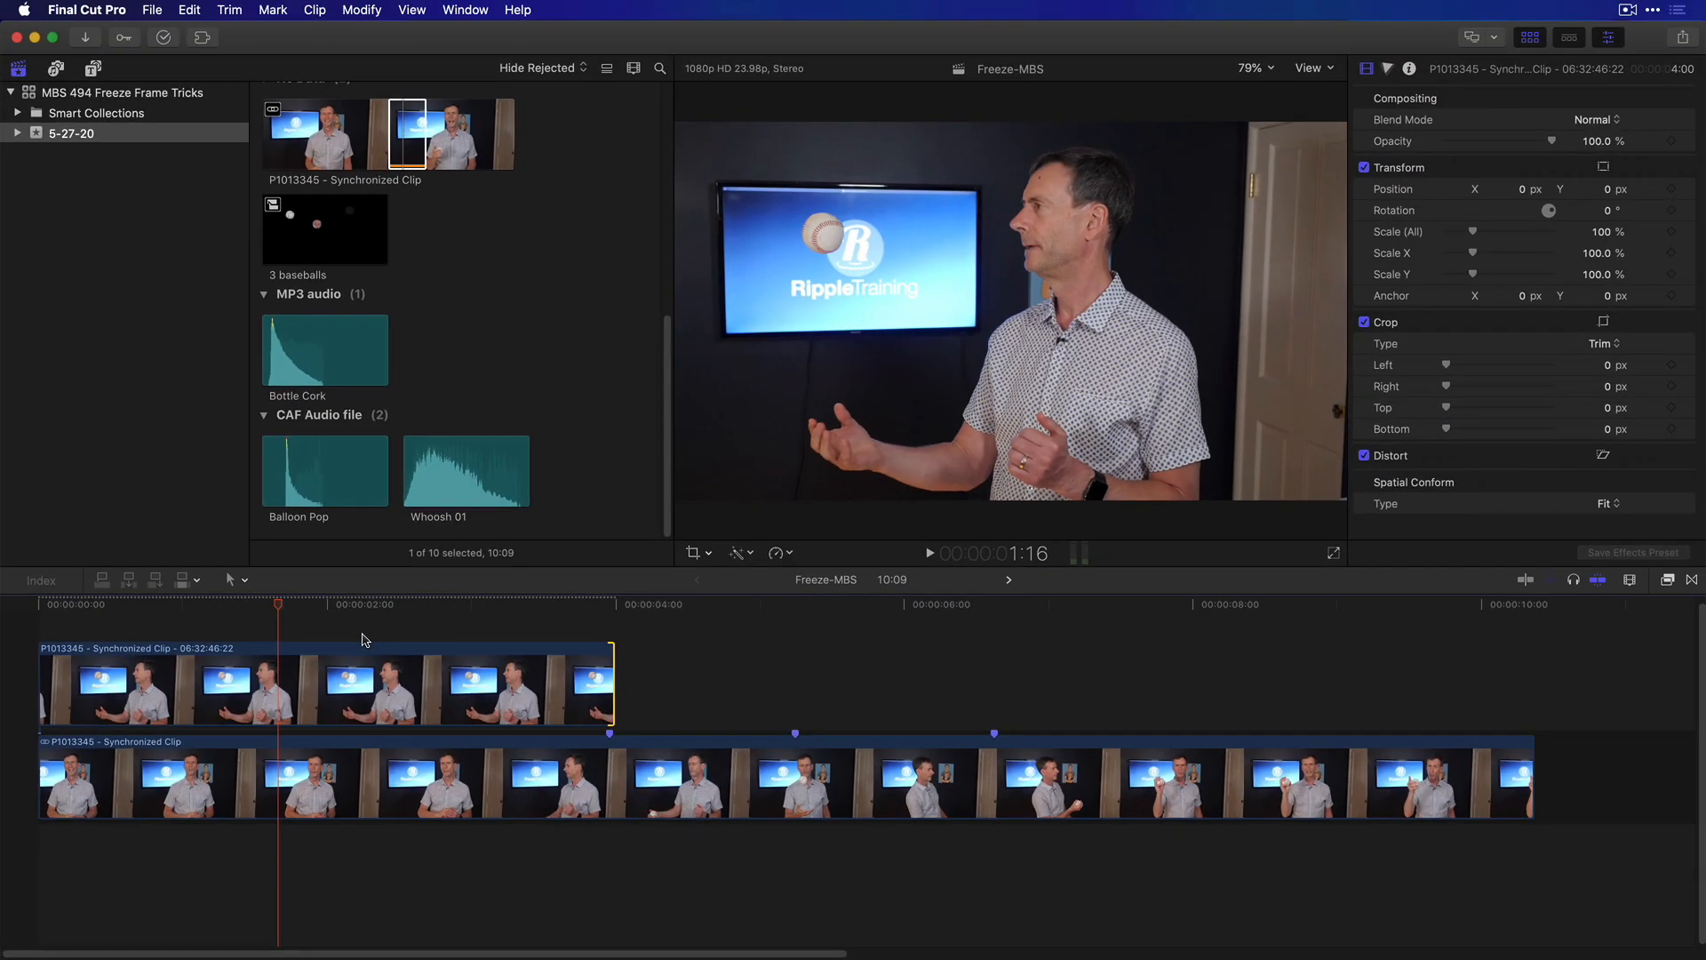
left_click(289, 690)
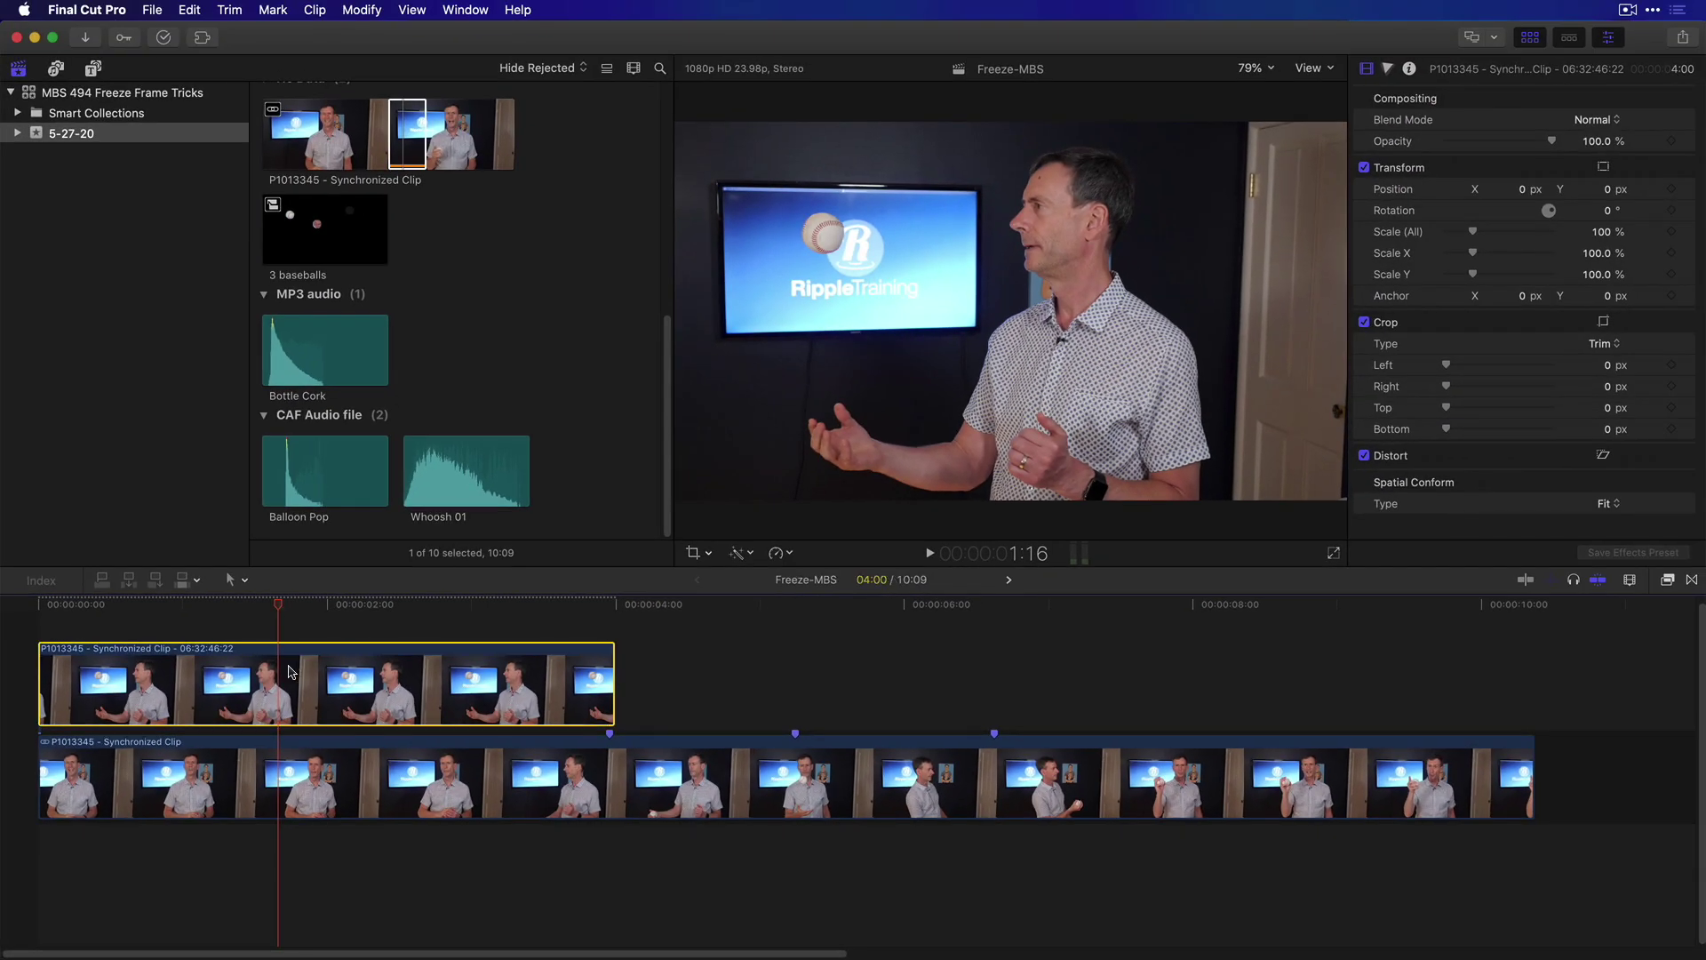
mouse_move(826, 242)
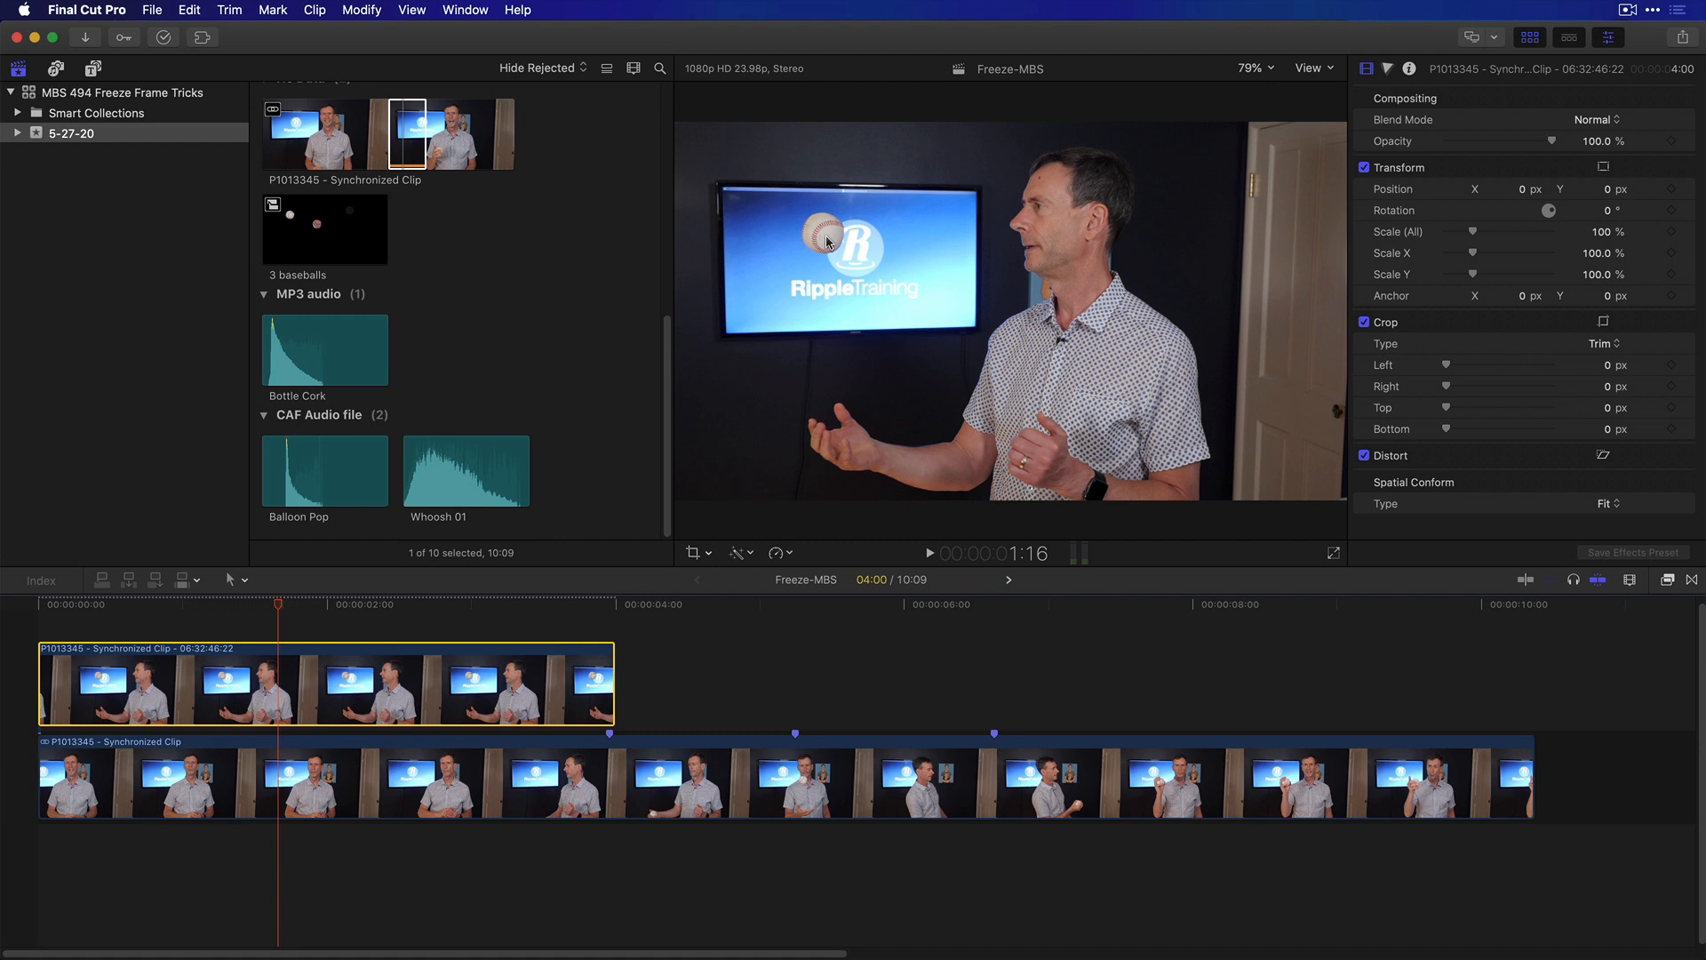
mouse_move(983, 334)
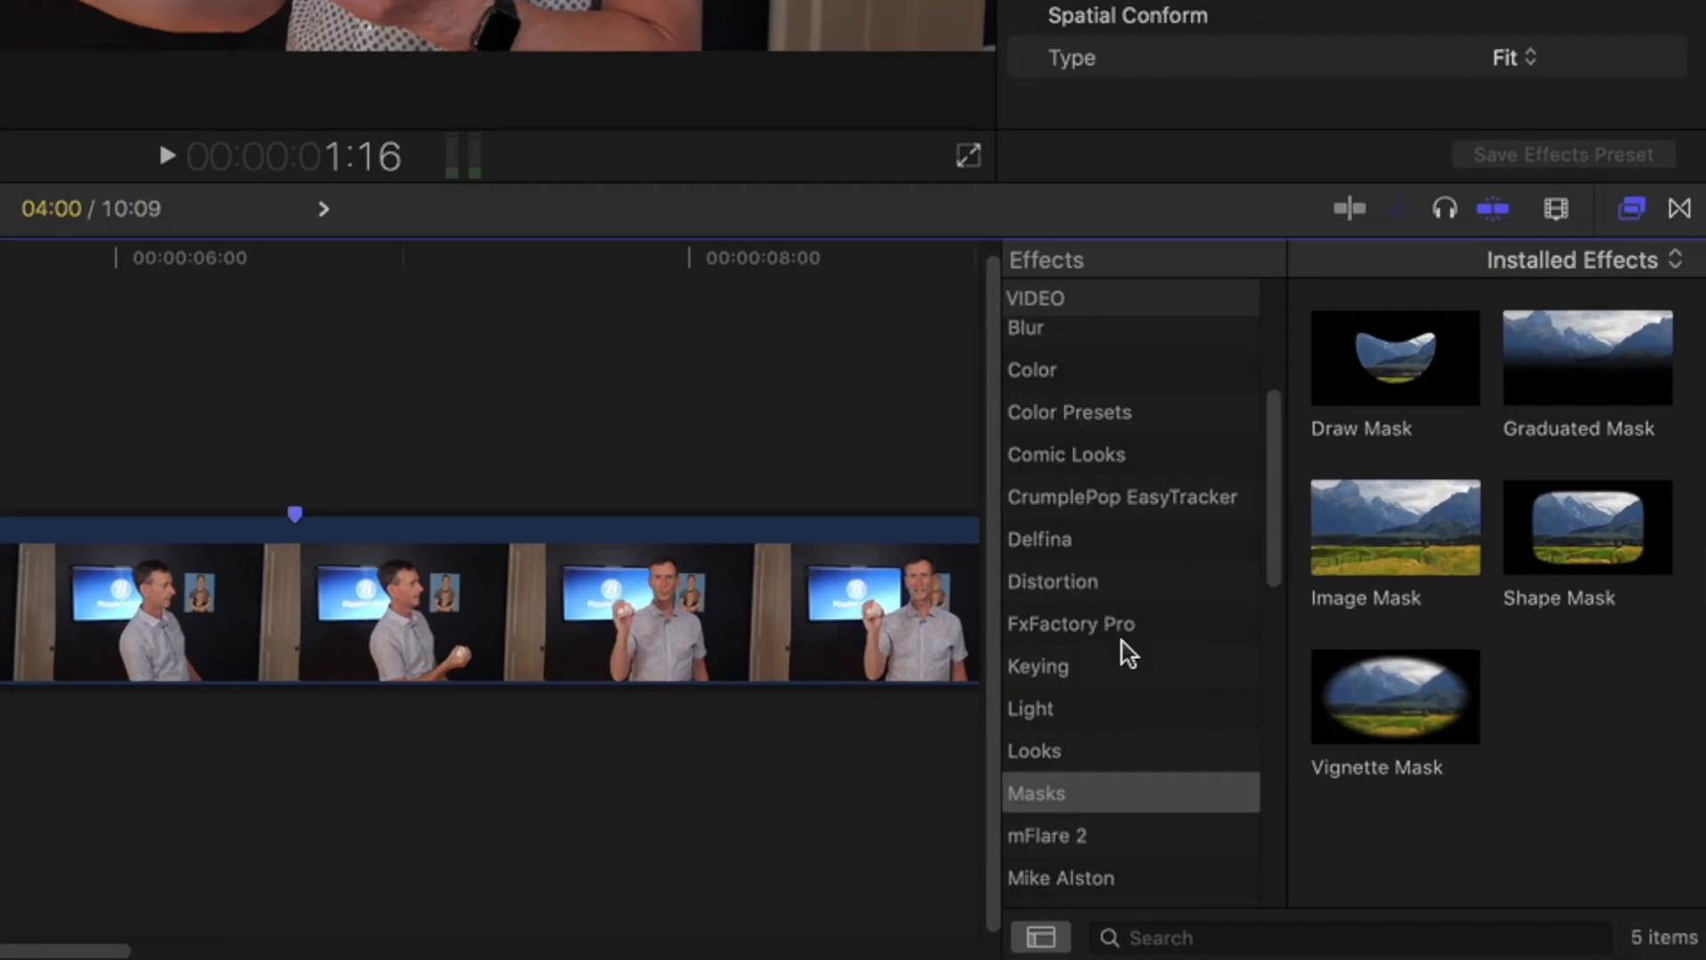
- Apply the Draw Mask effect from the Masks category to the selected connected clip
left_click(1039, 793)
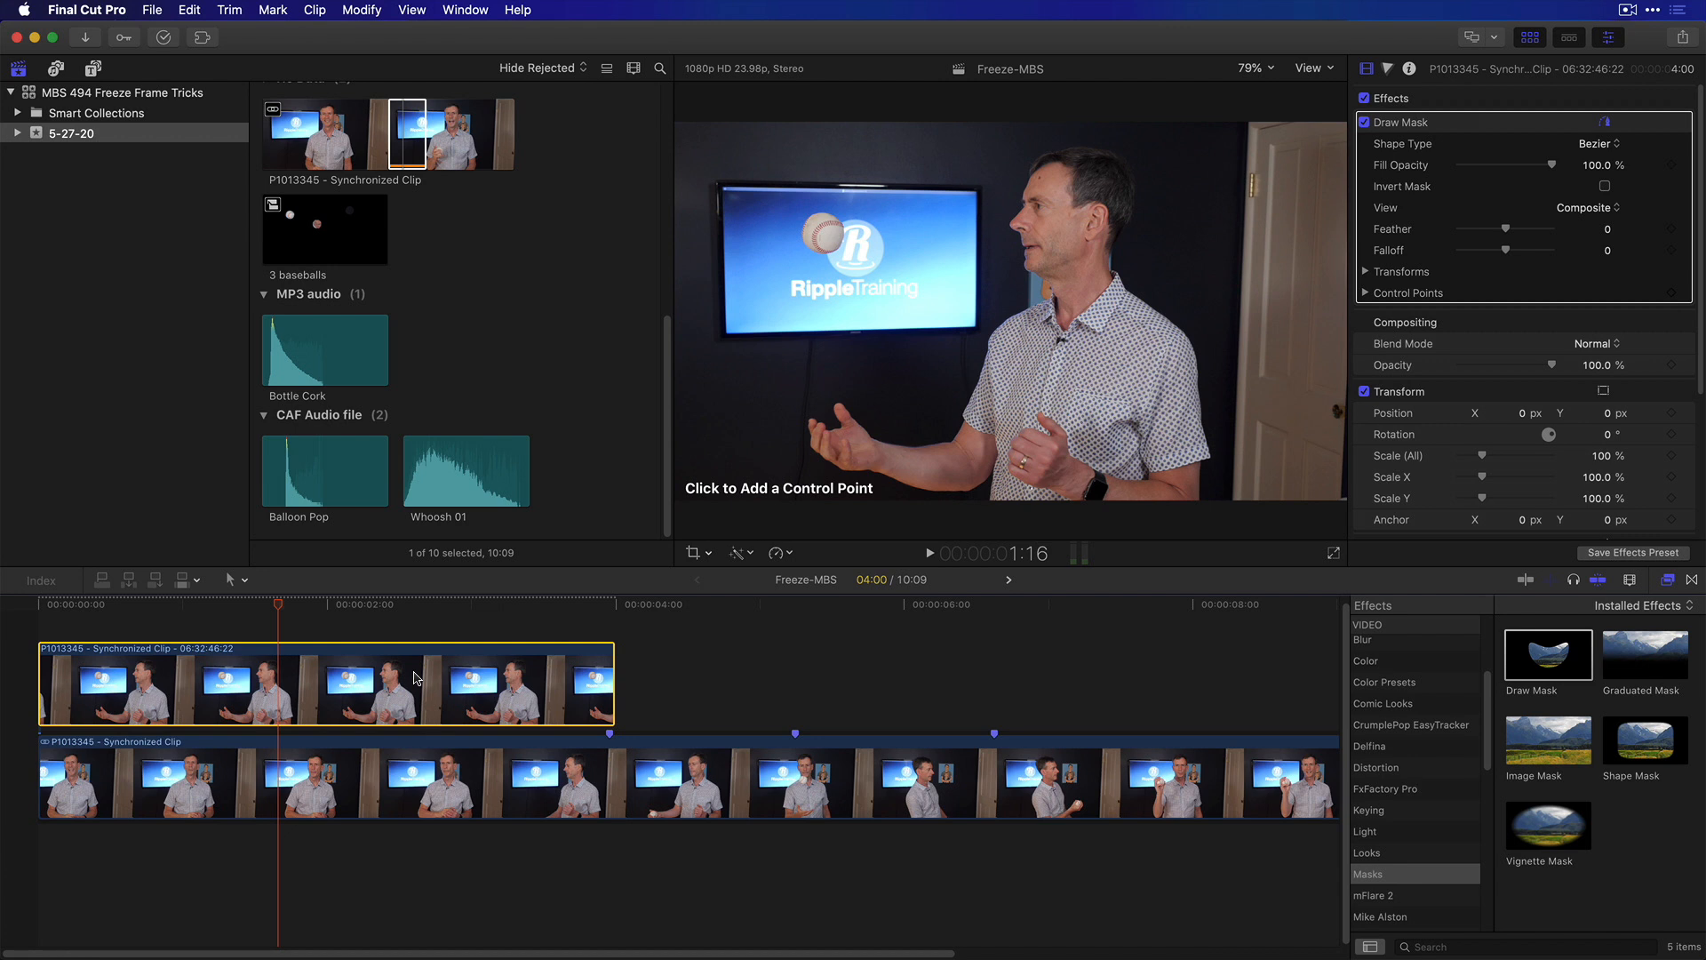
mouse_move(1459, 70)
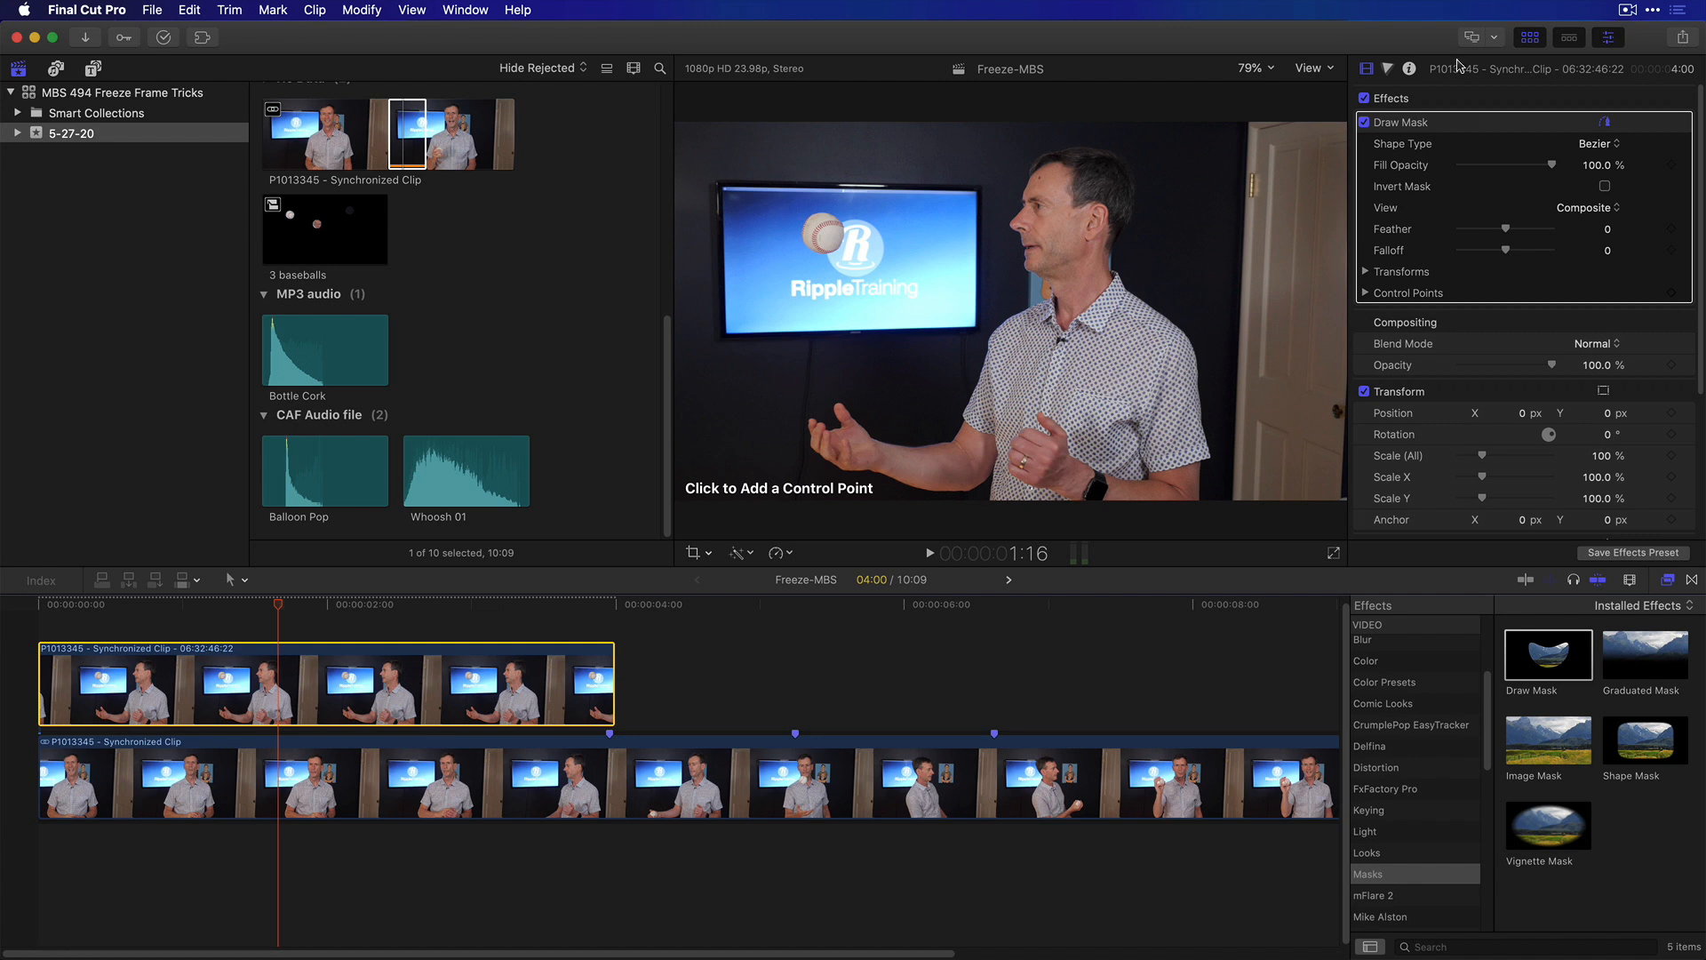
- Zoom the viewer to 400% and place curved mask points along the baseball's top and right edges
left_click(1245, 67)
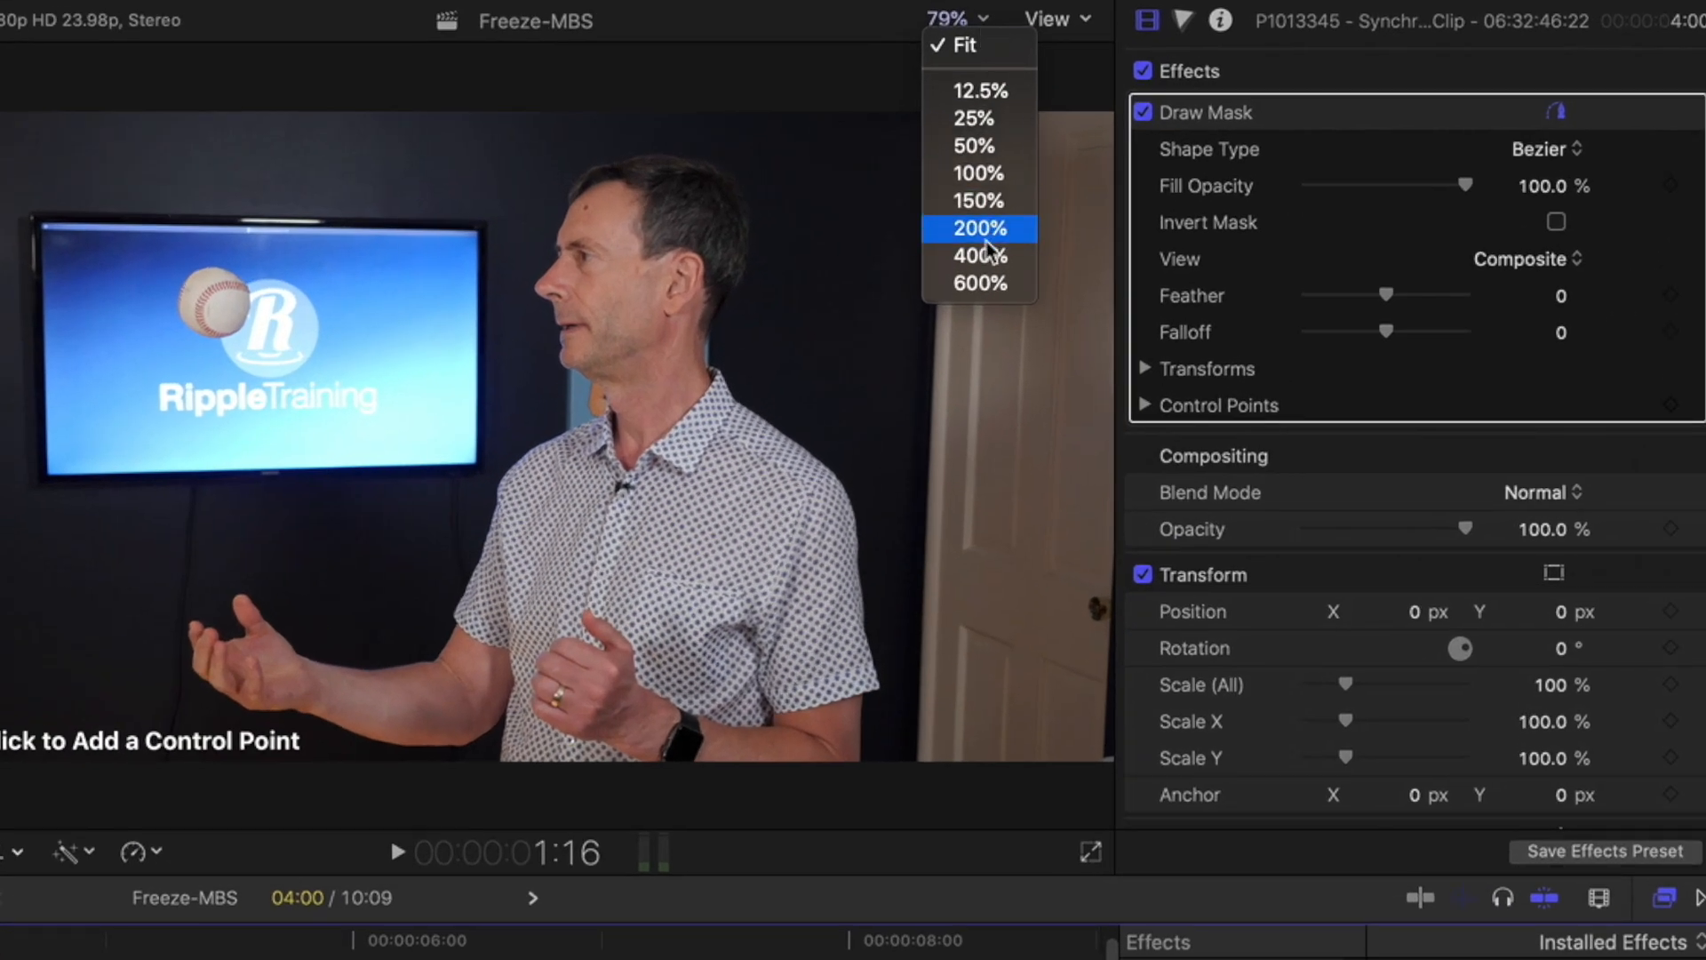
left_click(979, 257)
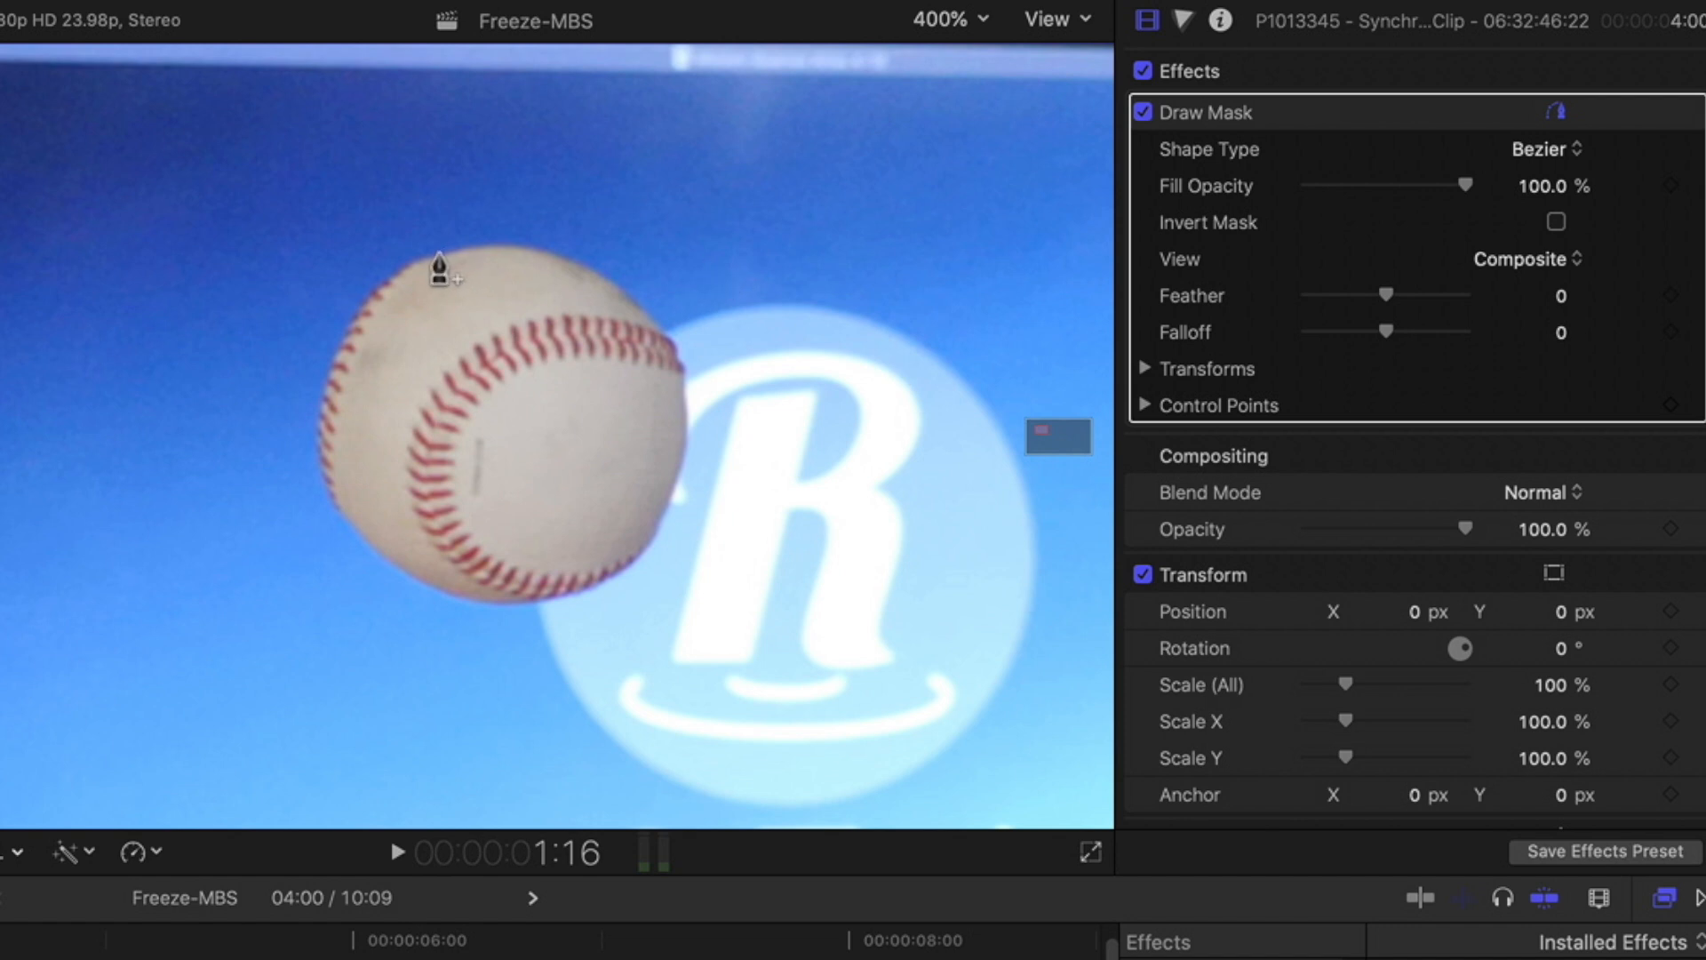
left_click(476, 266)
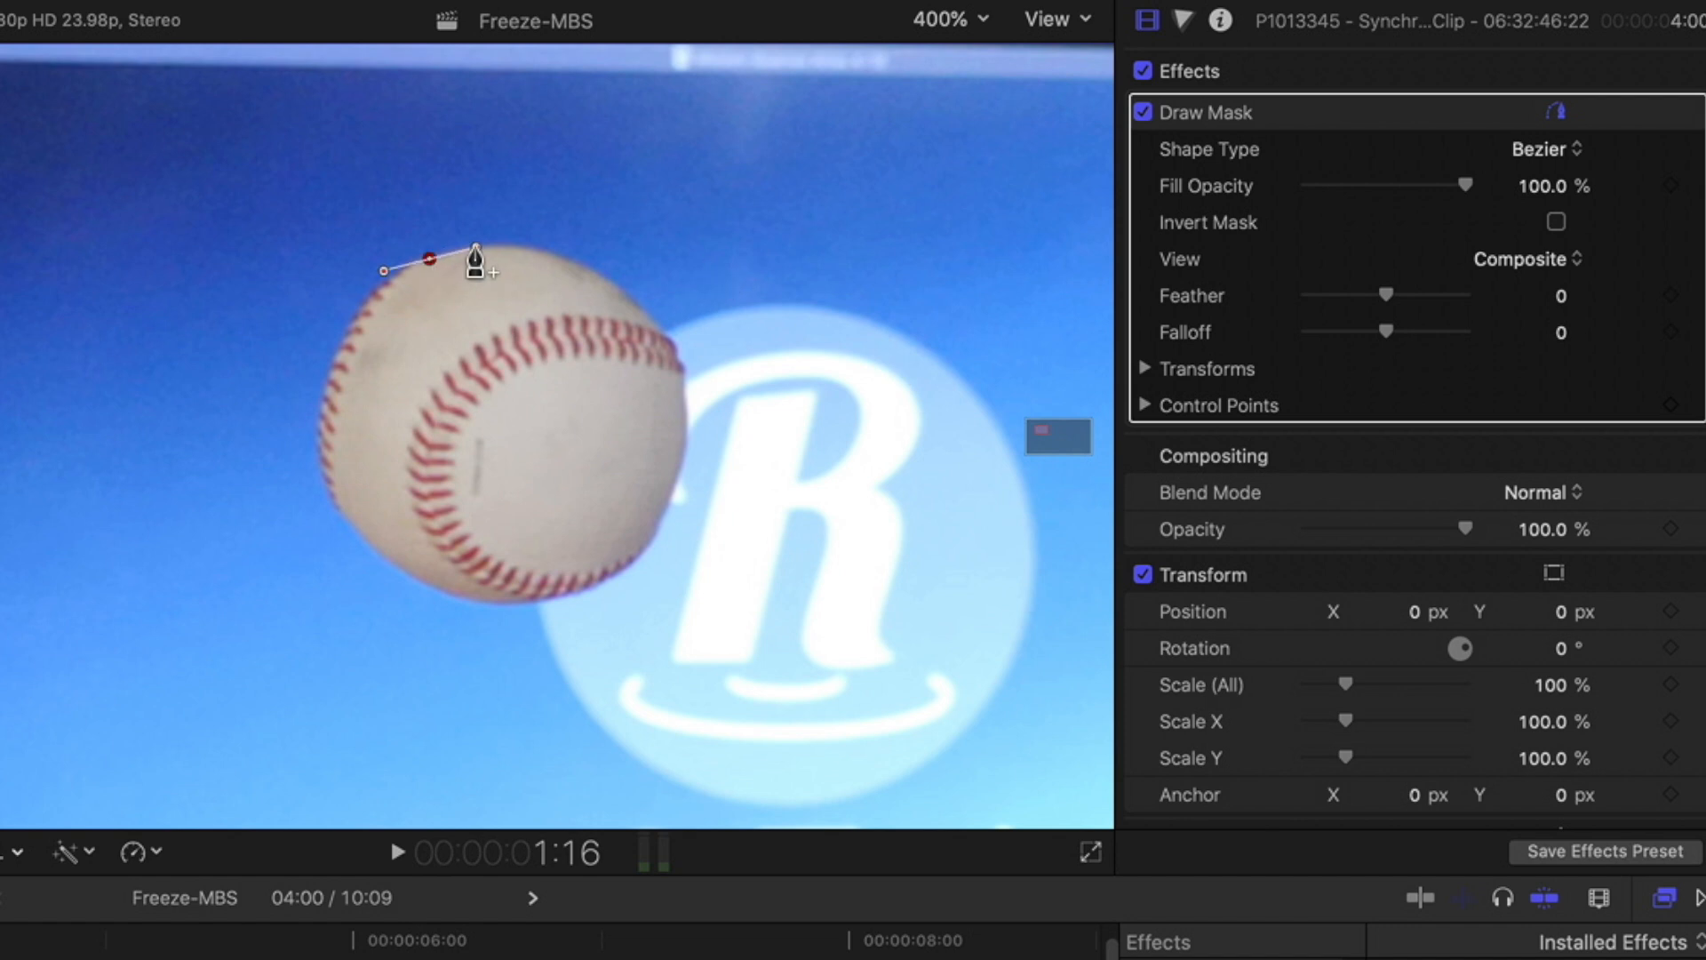
left_click(592, 272)
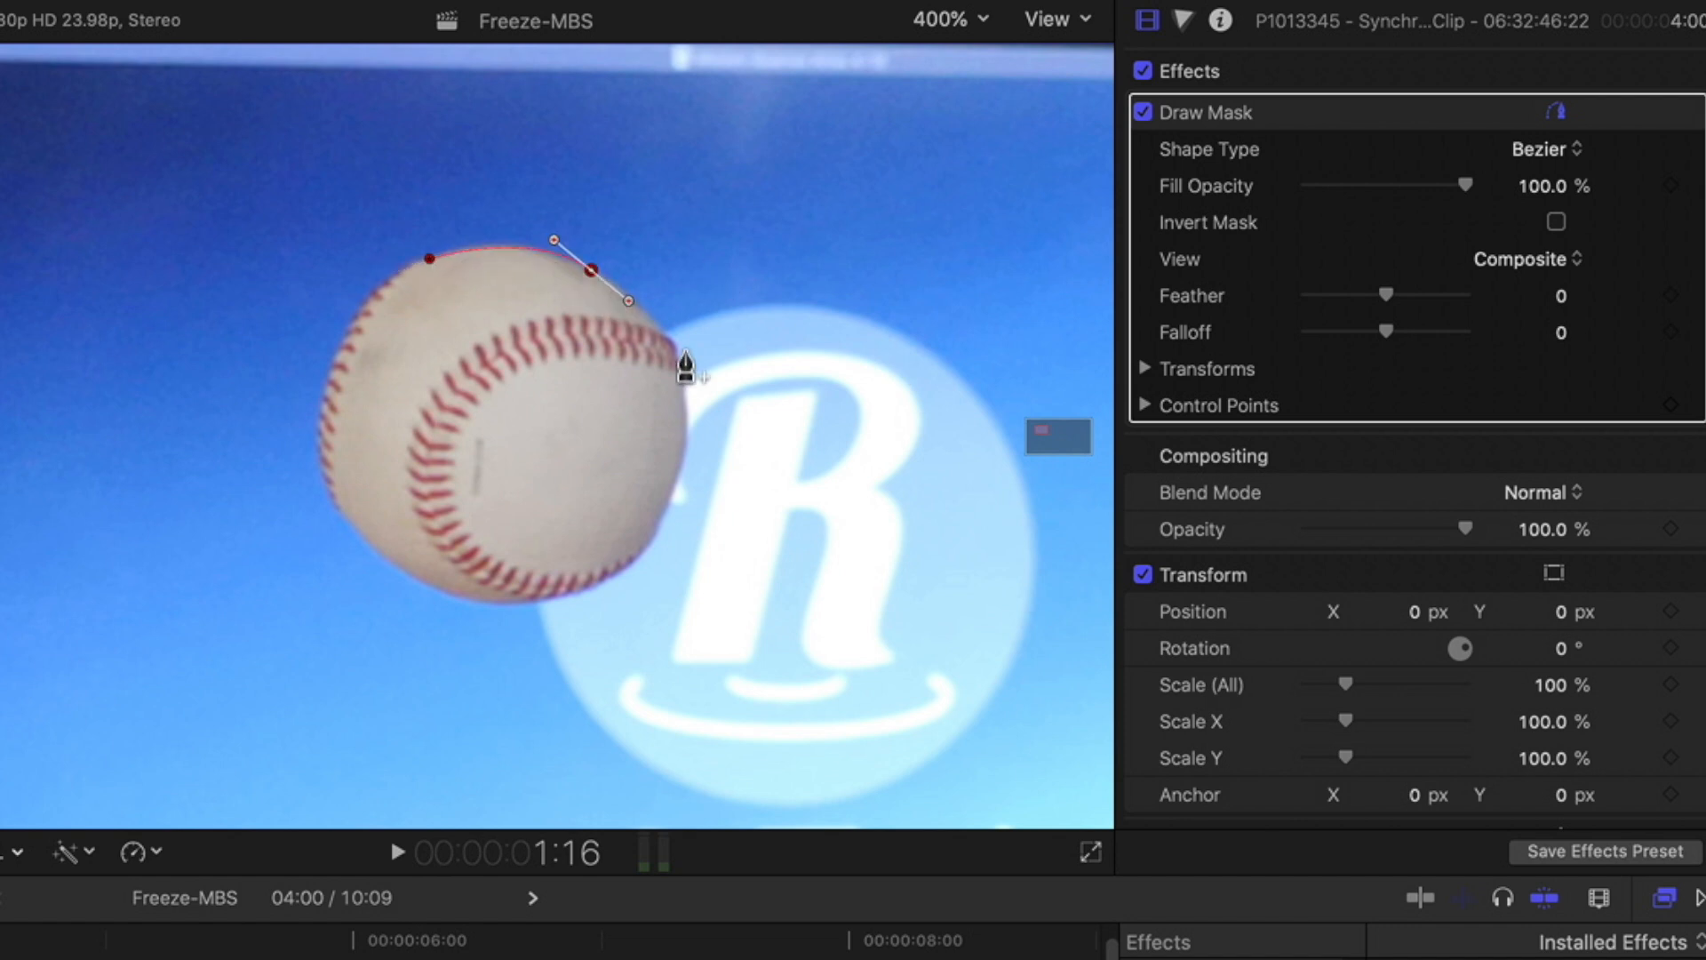
left_click(678, 493)
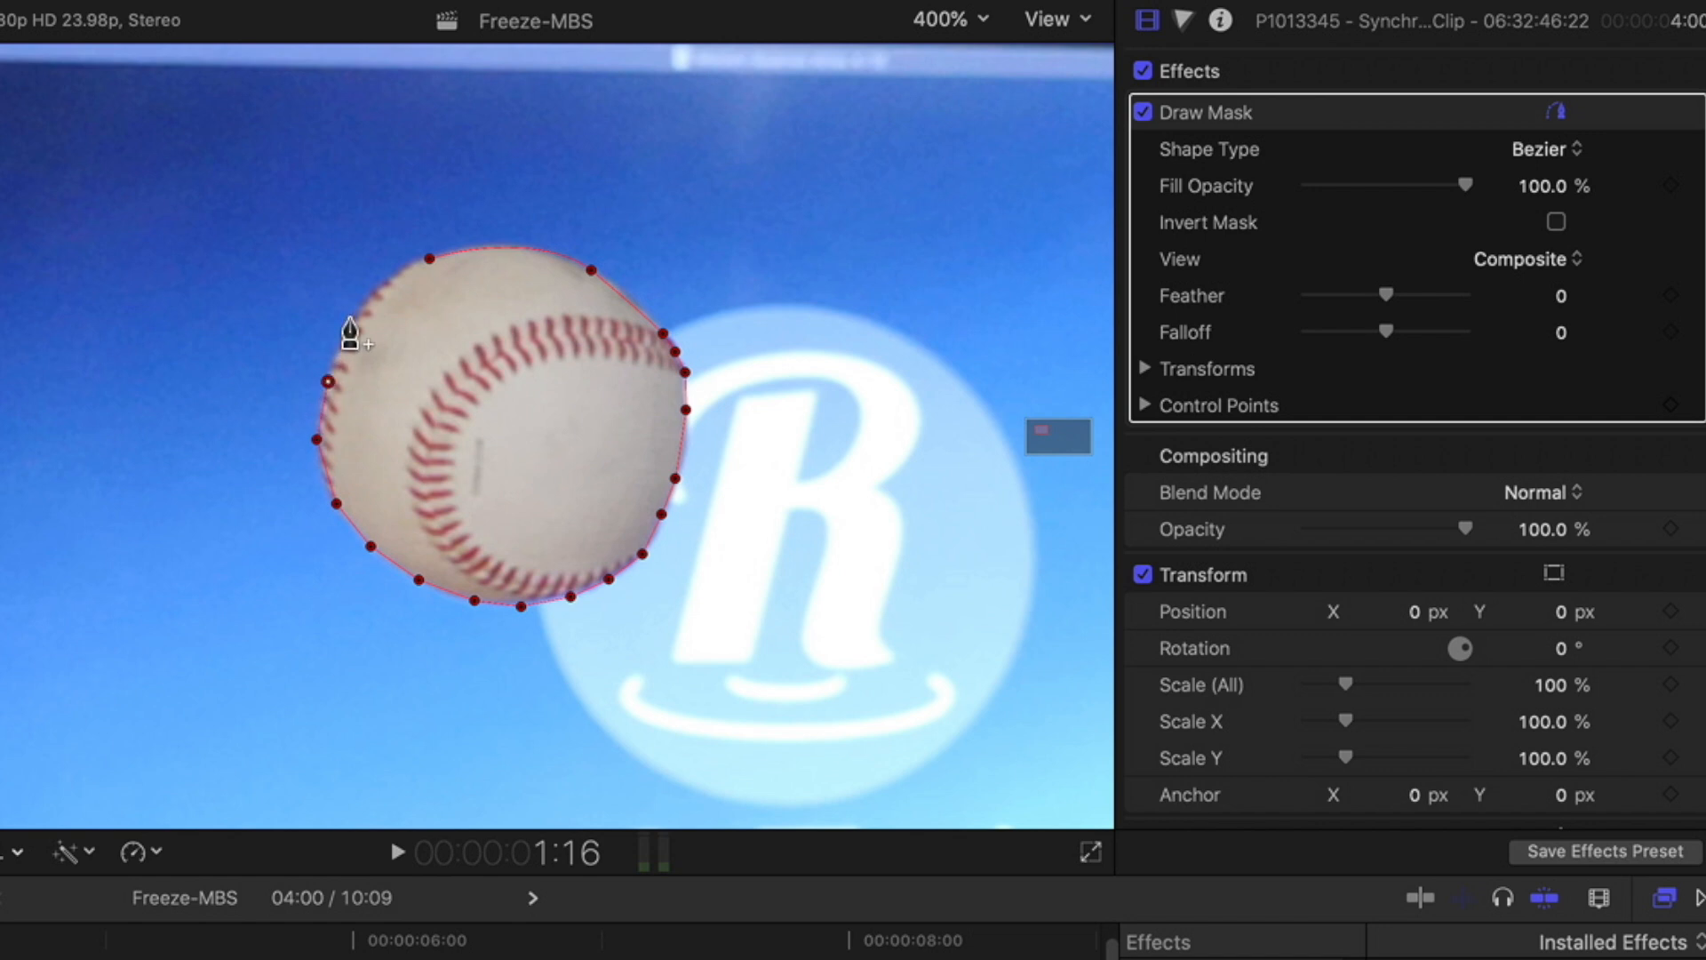
mouse_move(597, 282)
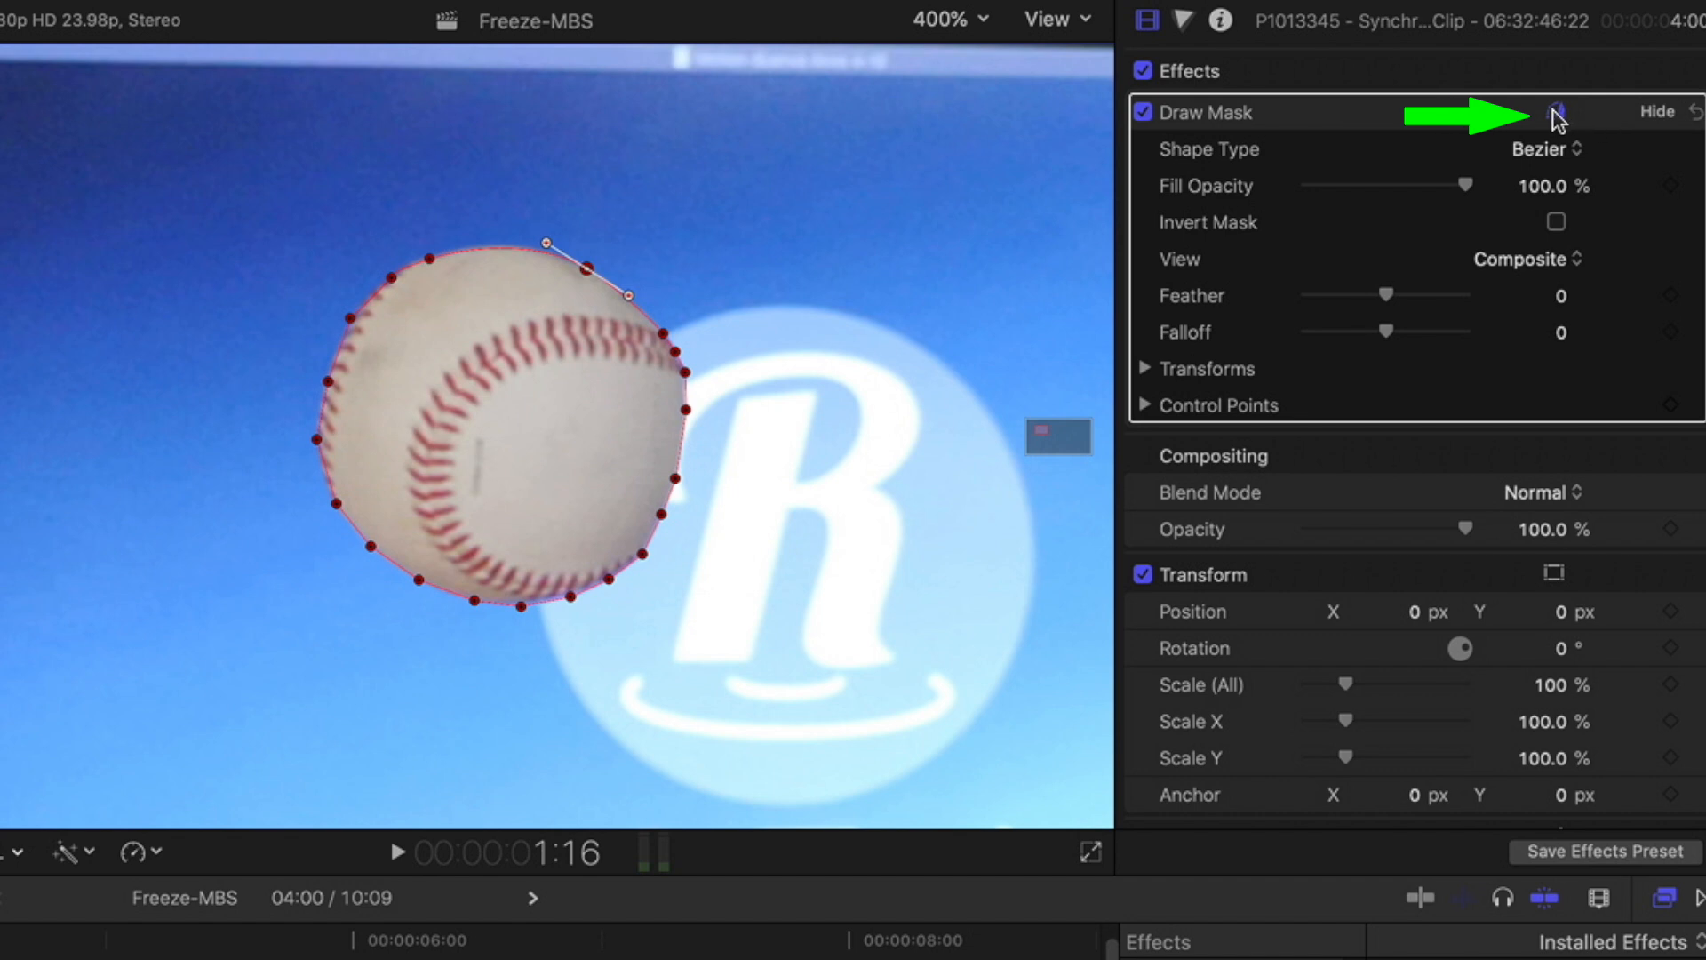
- Set the Draw Mask feather to a small positive value, about 1.0, and jump later in the project
left_click(1571, 111)
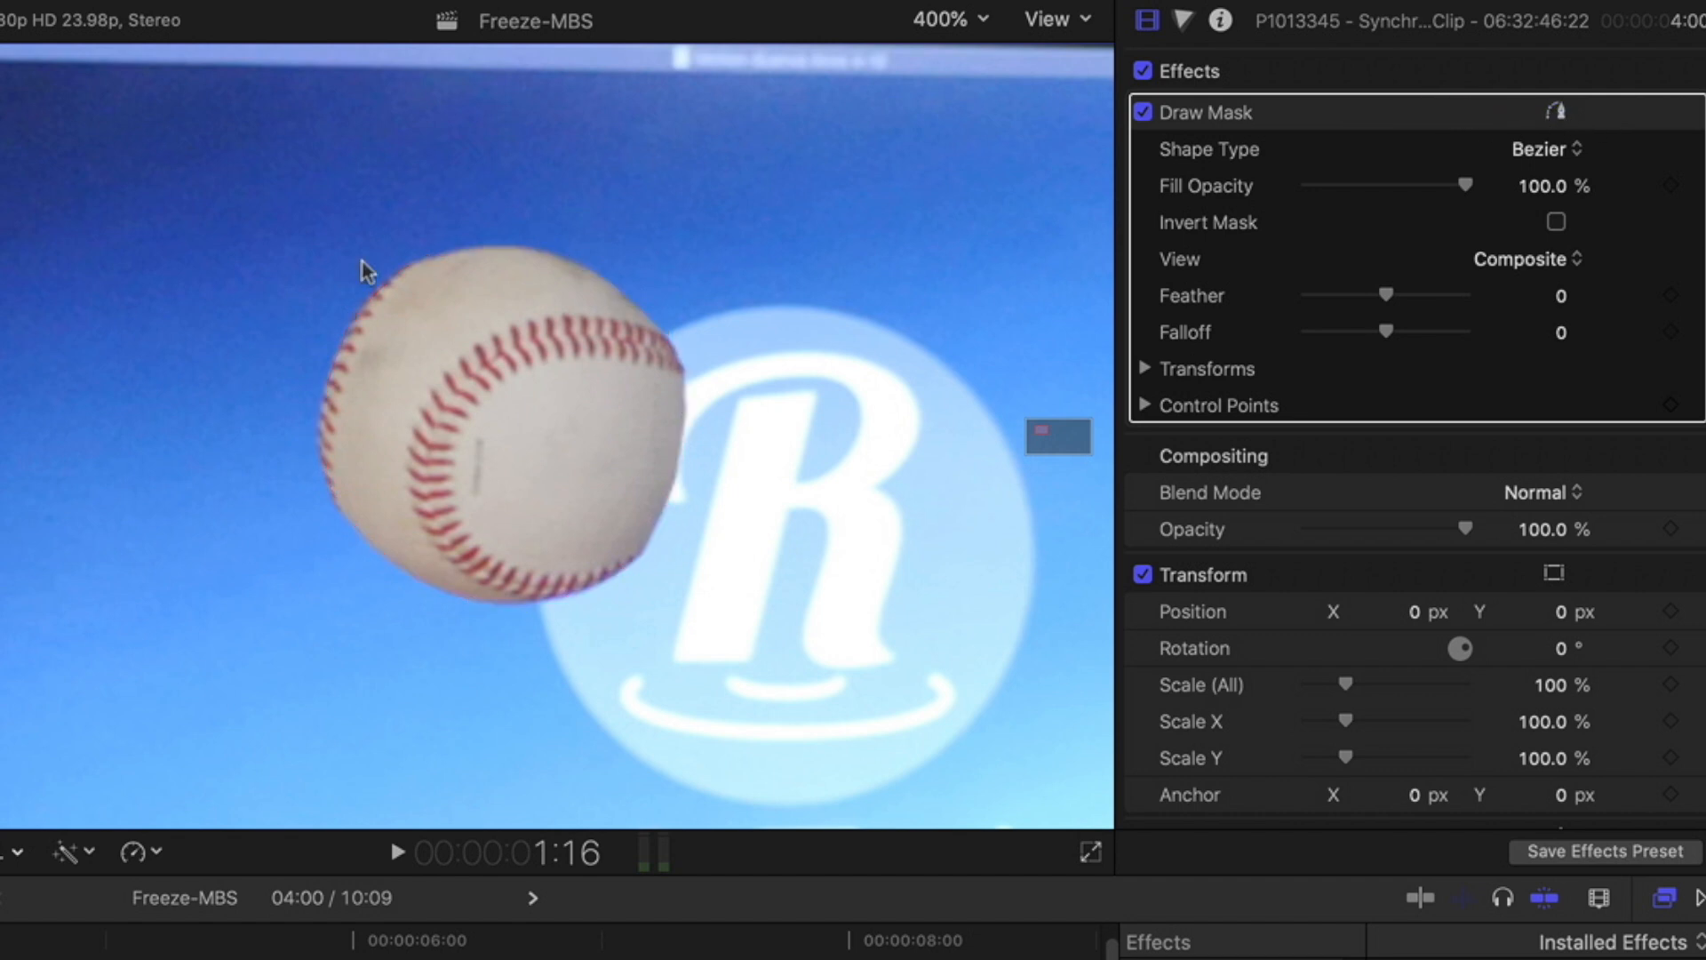
mouse_move(1411, 317)
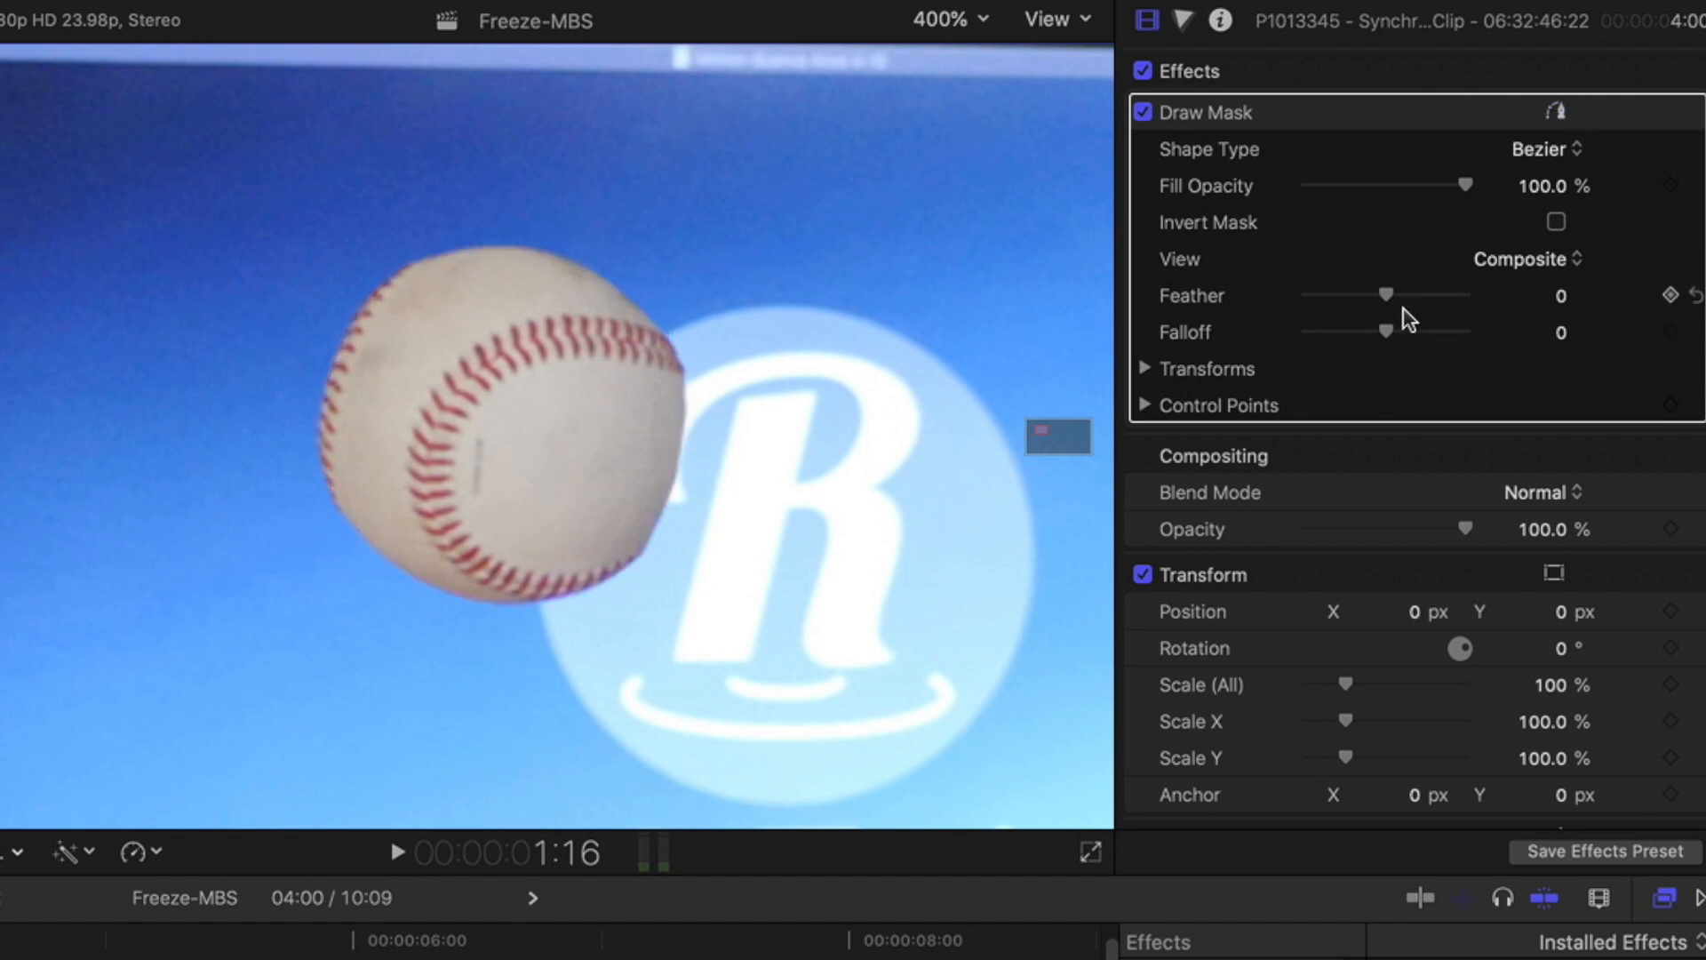
left_click_drag(1386, 295, 1382, 295)
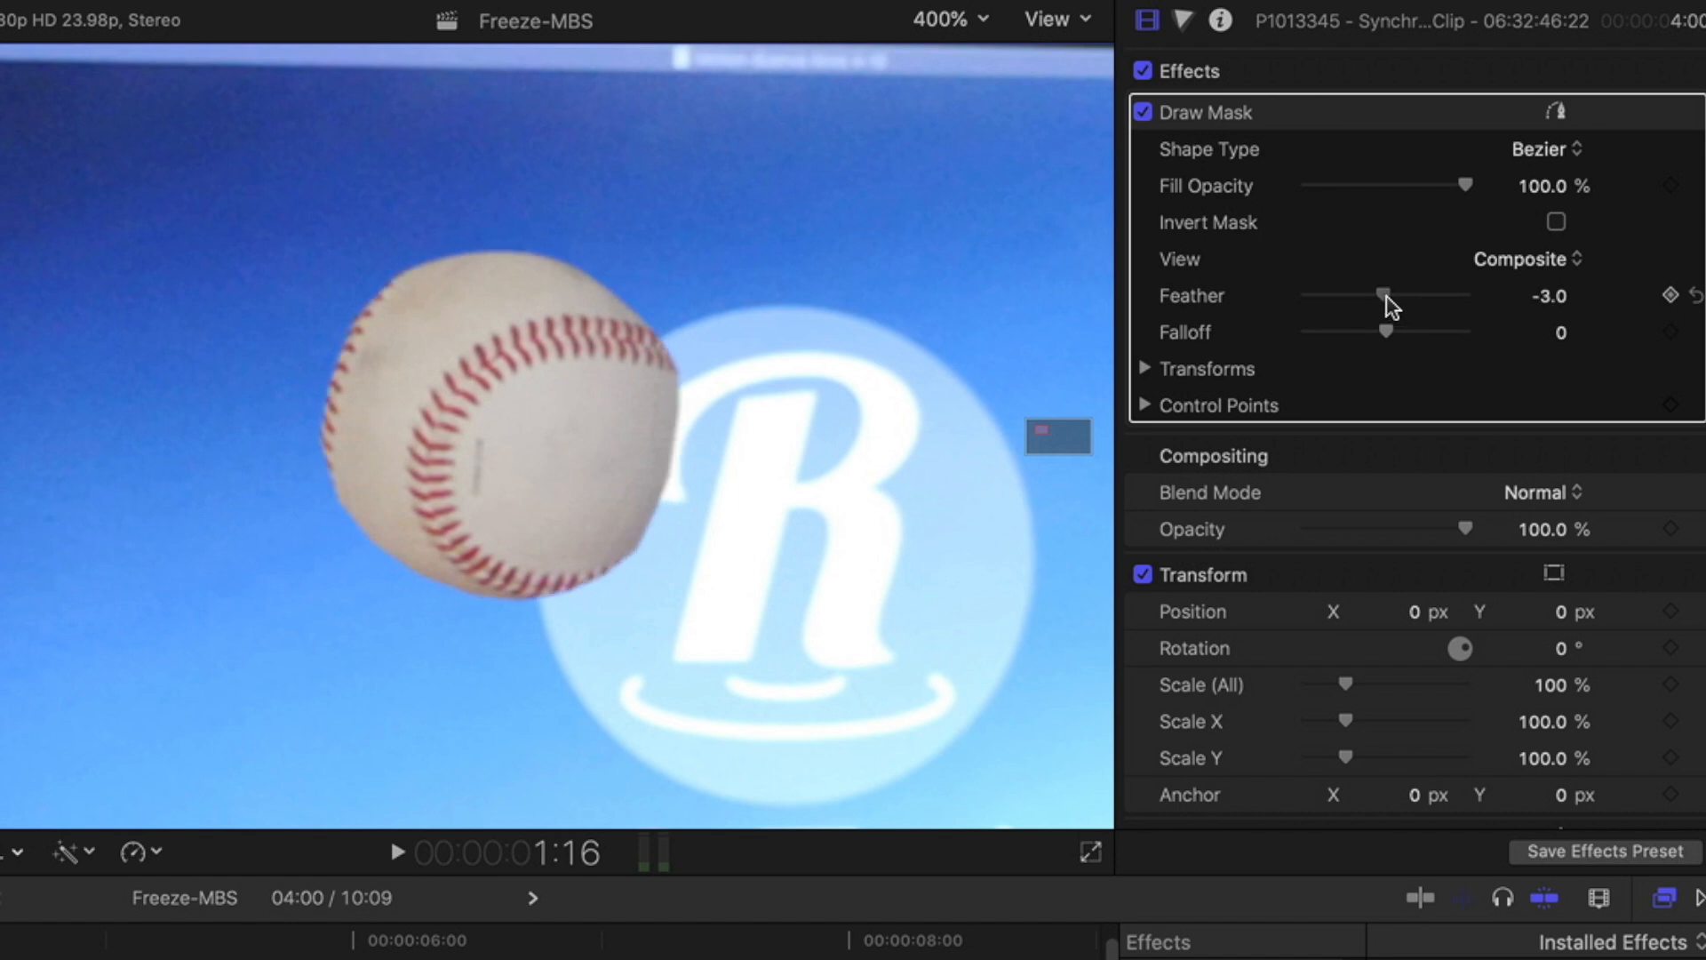
left_click_drag(1381, 295, 1391, 296)
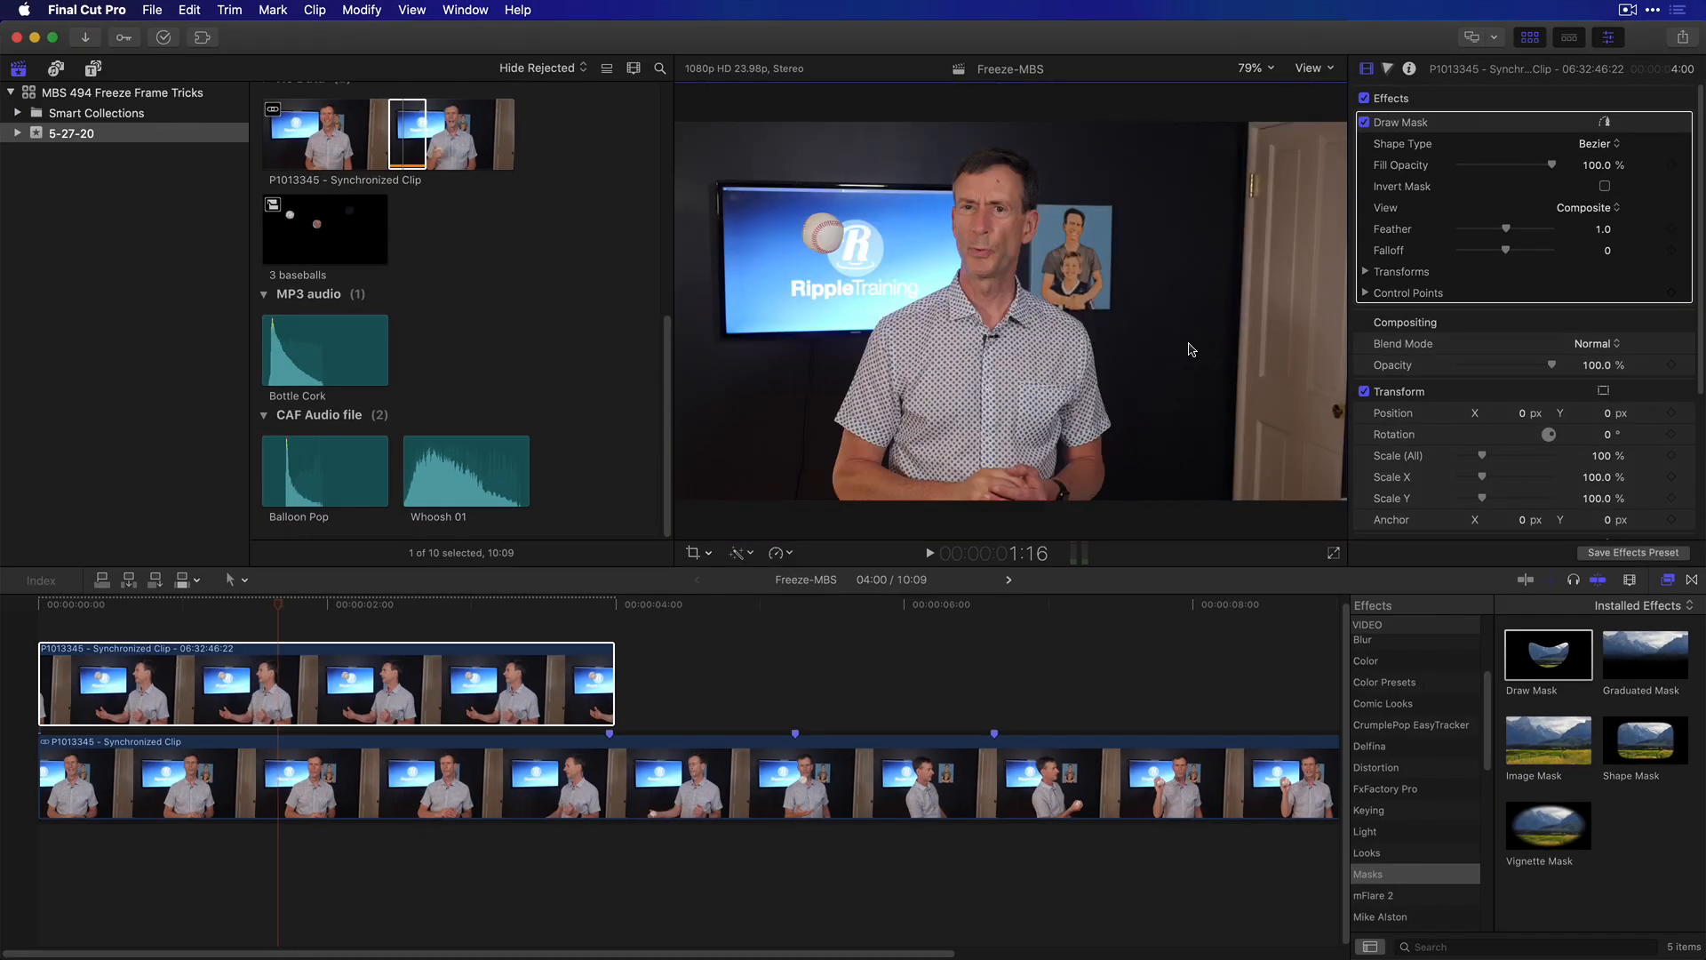
mouse_move(333, 610)
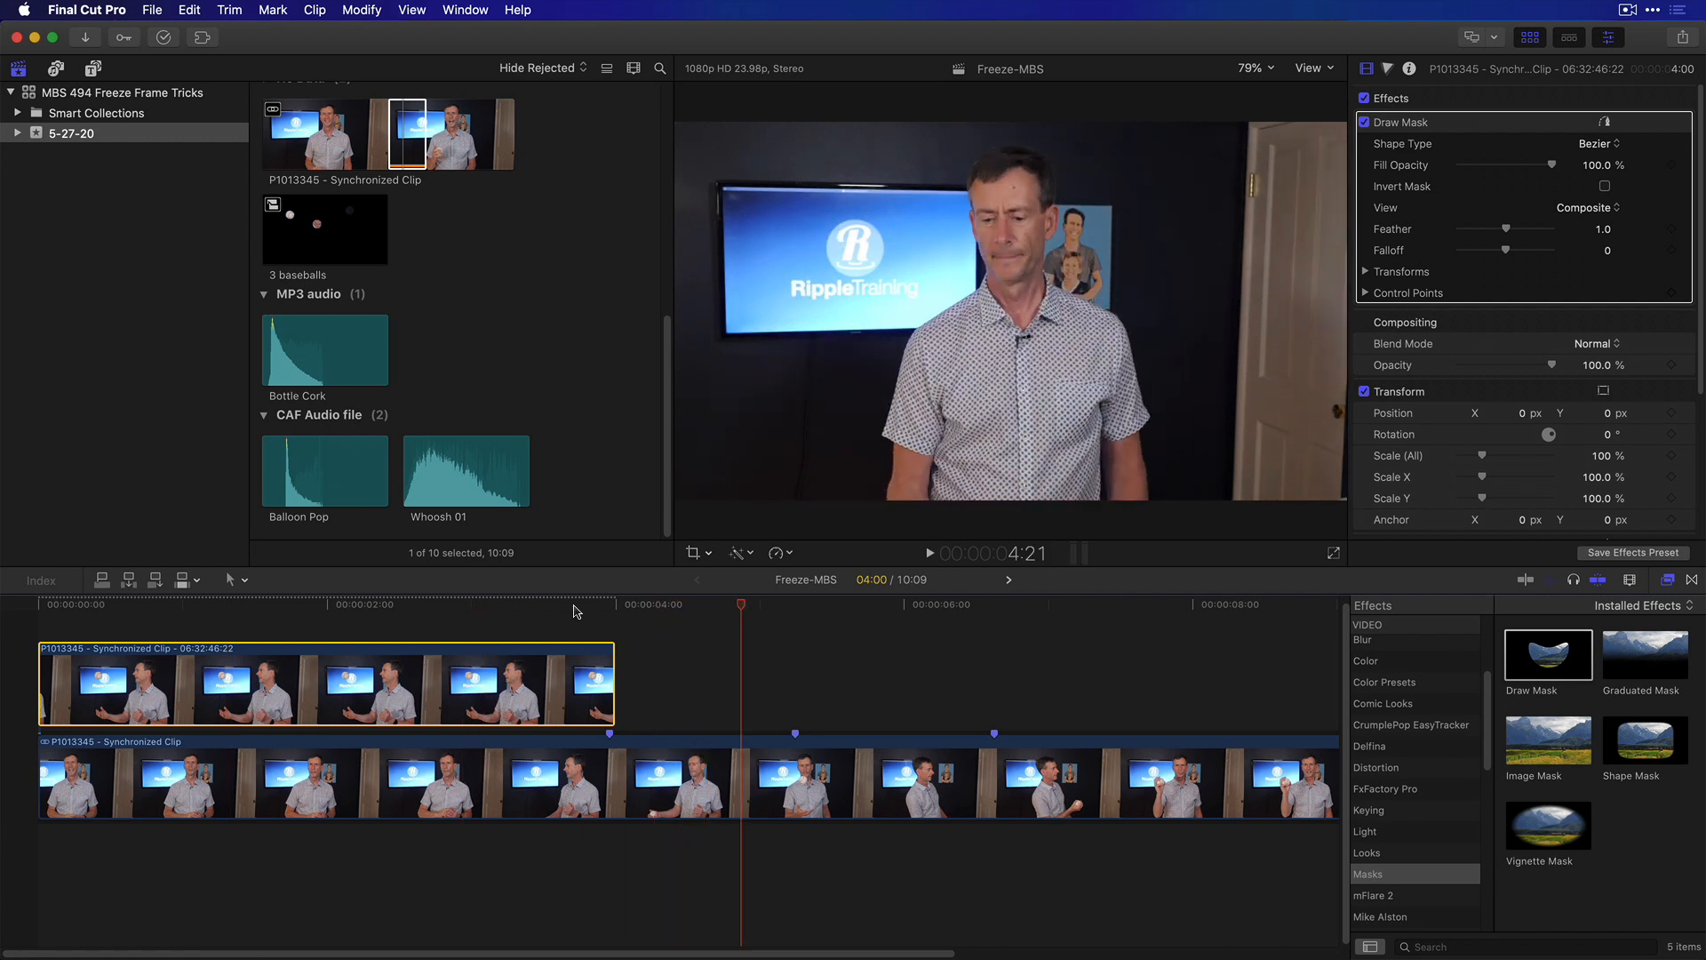
left_click(607, 605)
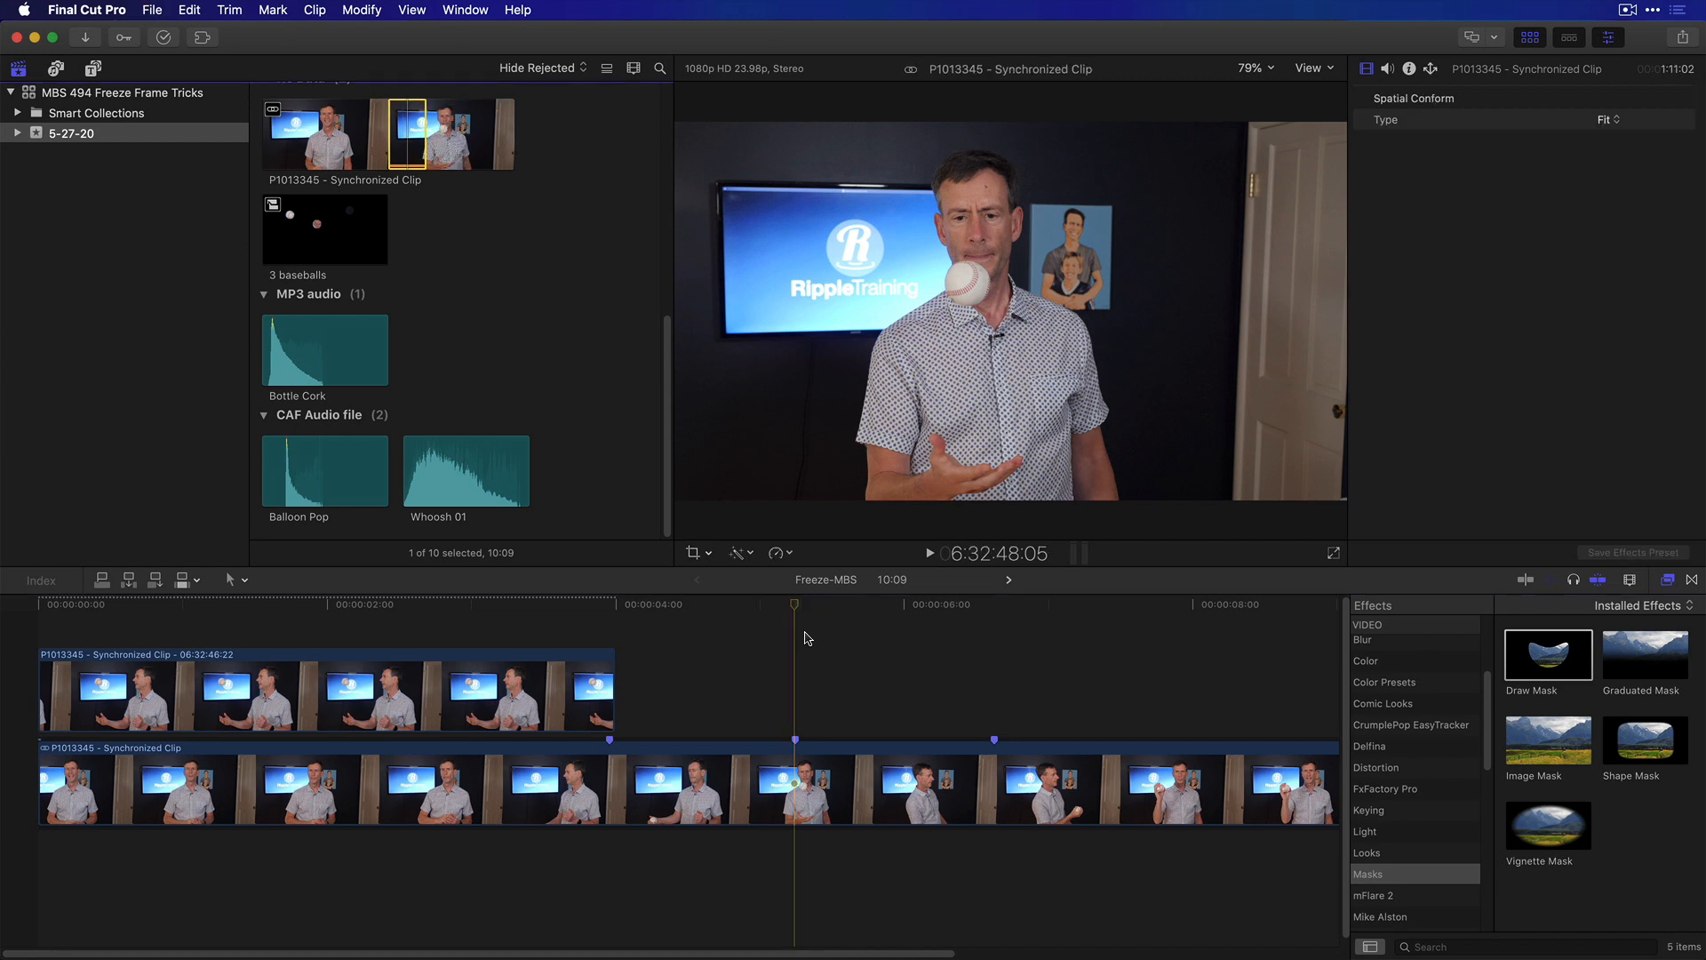
- Place the mid-air ball clip above the timeline at 00:00 and trim its end to match the clip below
scroll("right", 3)
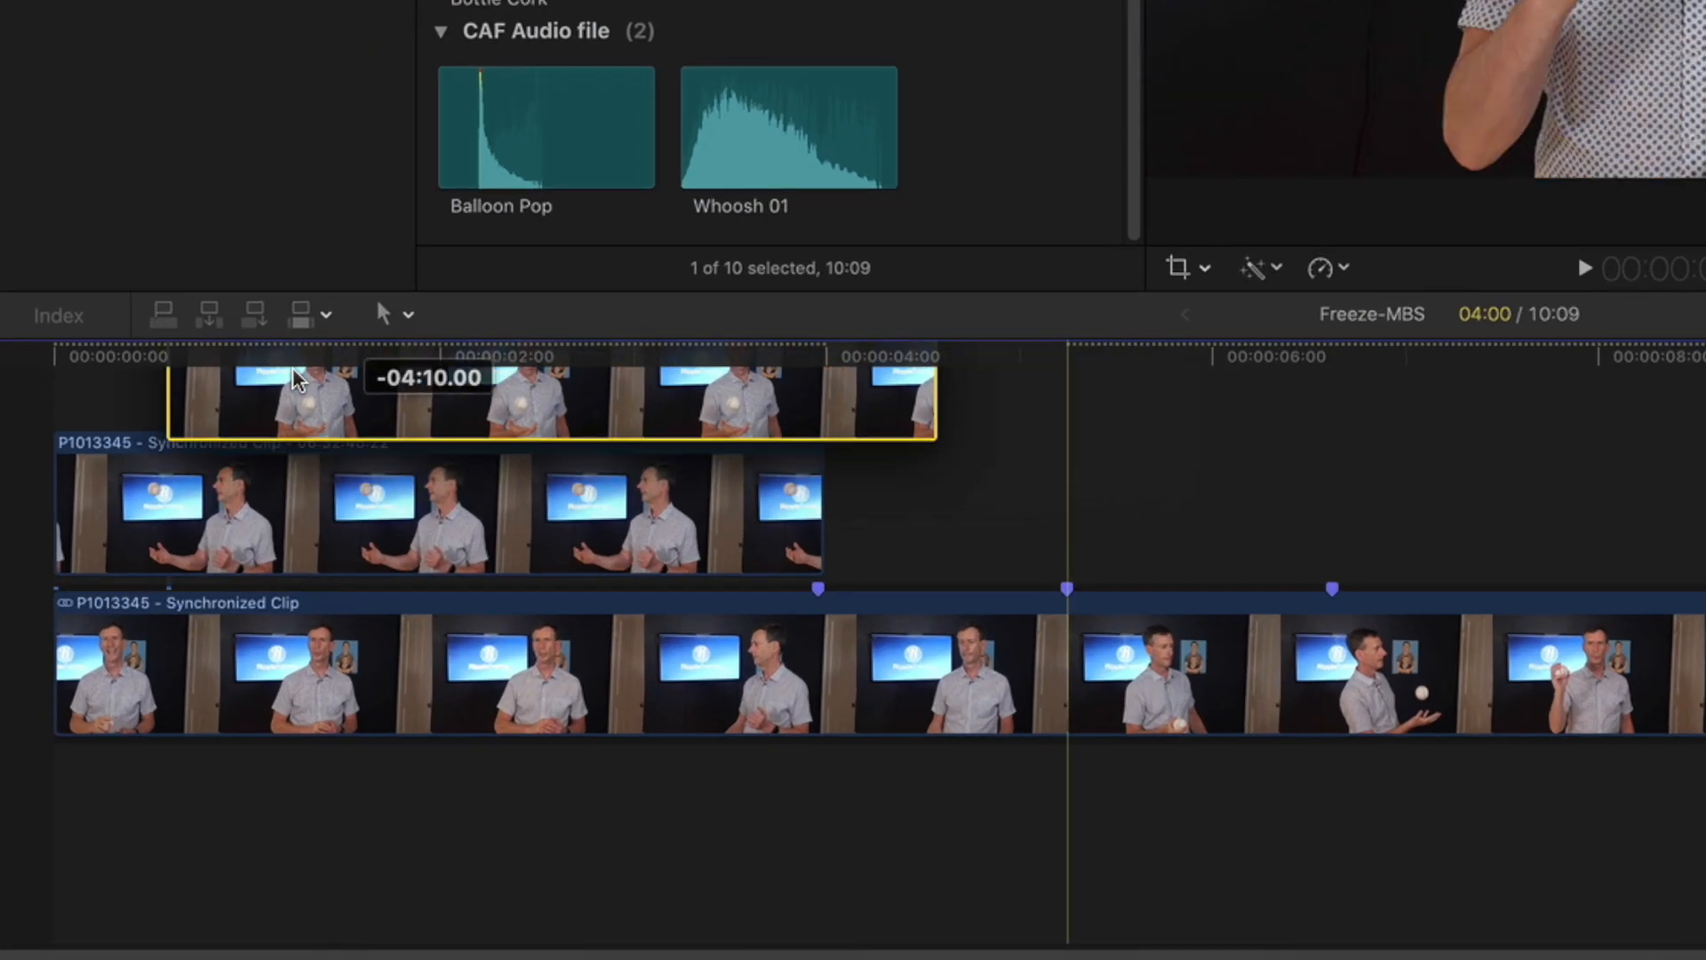
left_click_drag(930, 403, 821, 387)
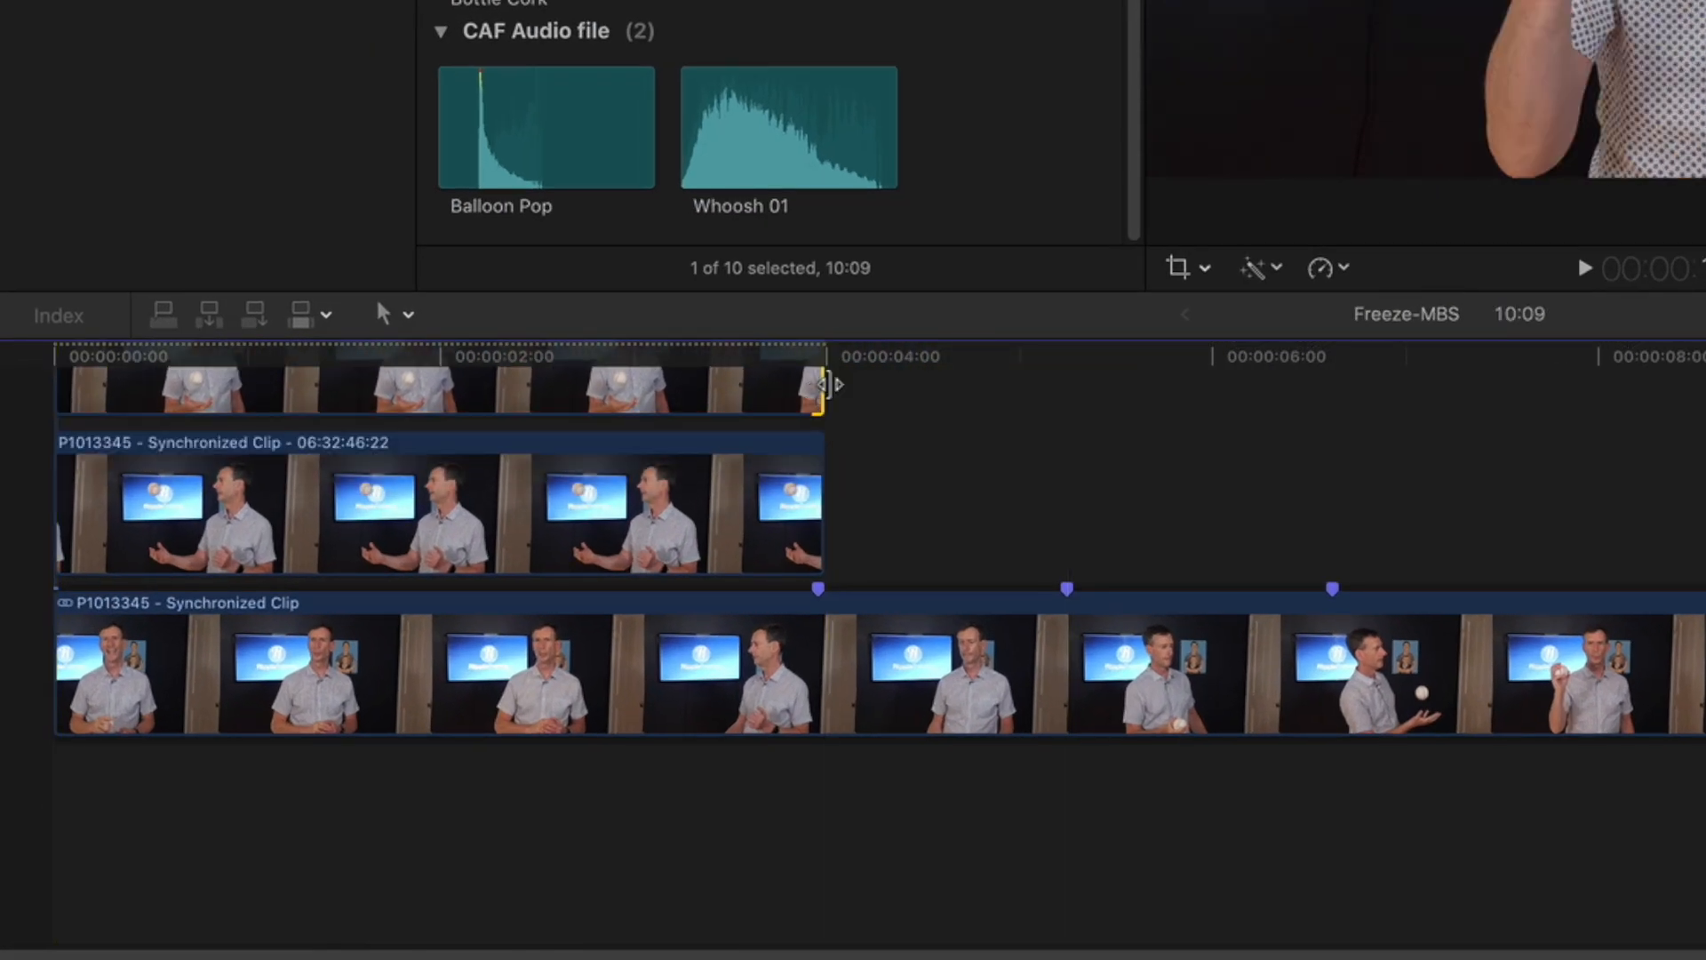
left_click_drag(816, 387, 1061, 401)
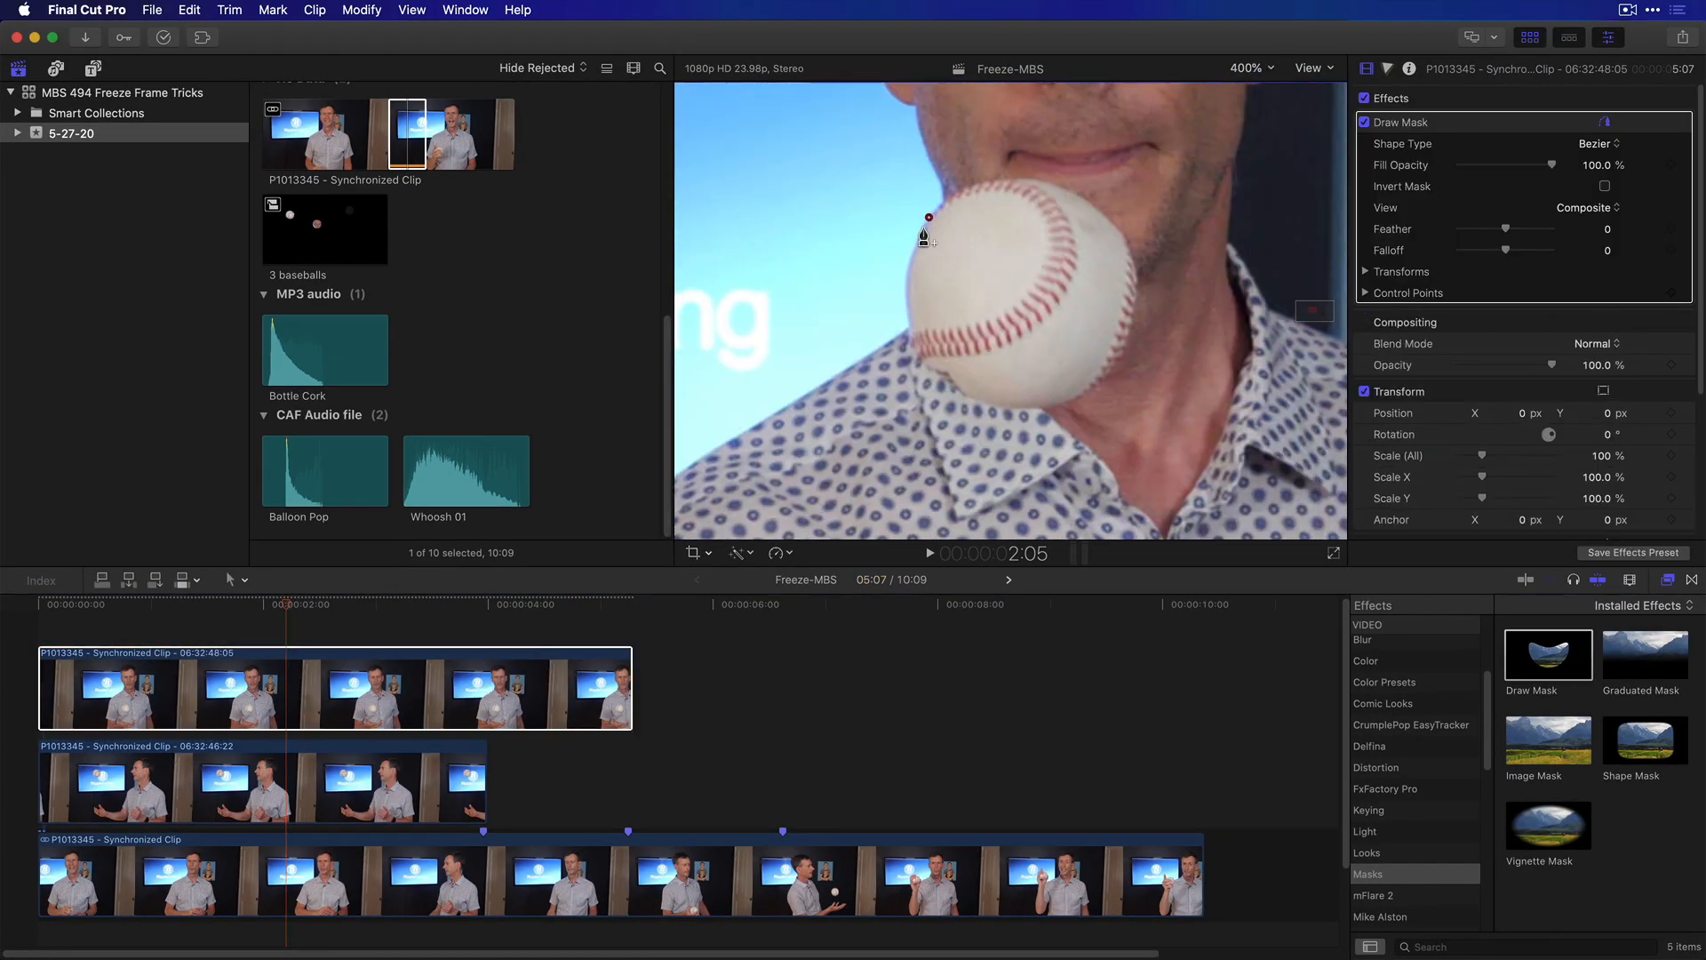
- Outline the second baseball with mask points and close the shape
left_click(929, 229)
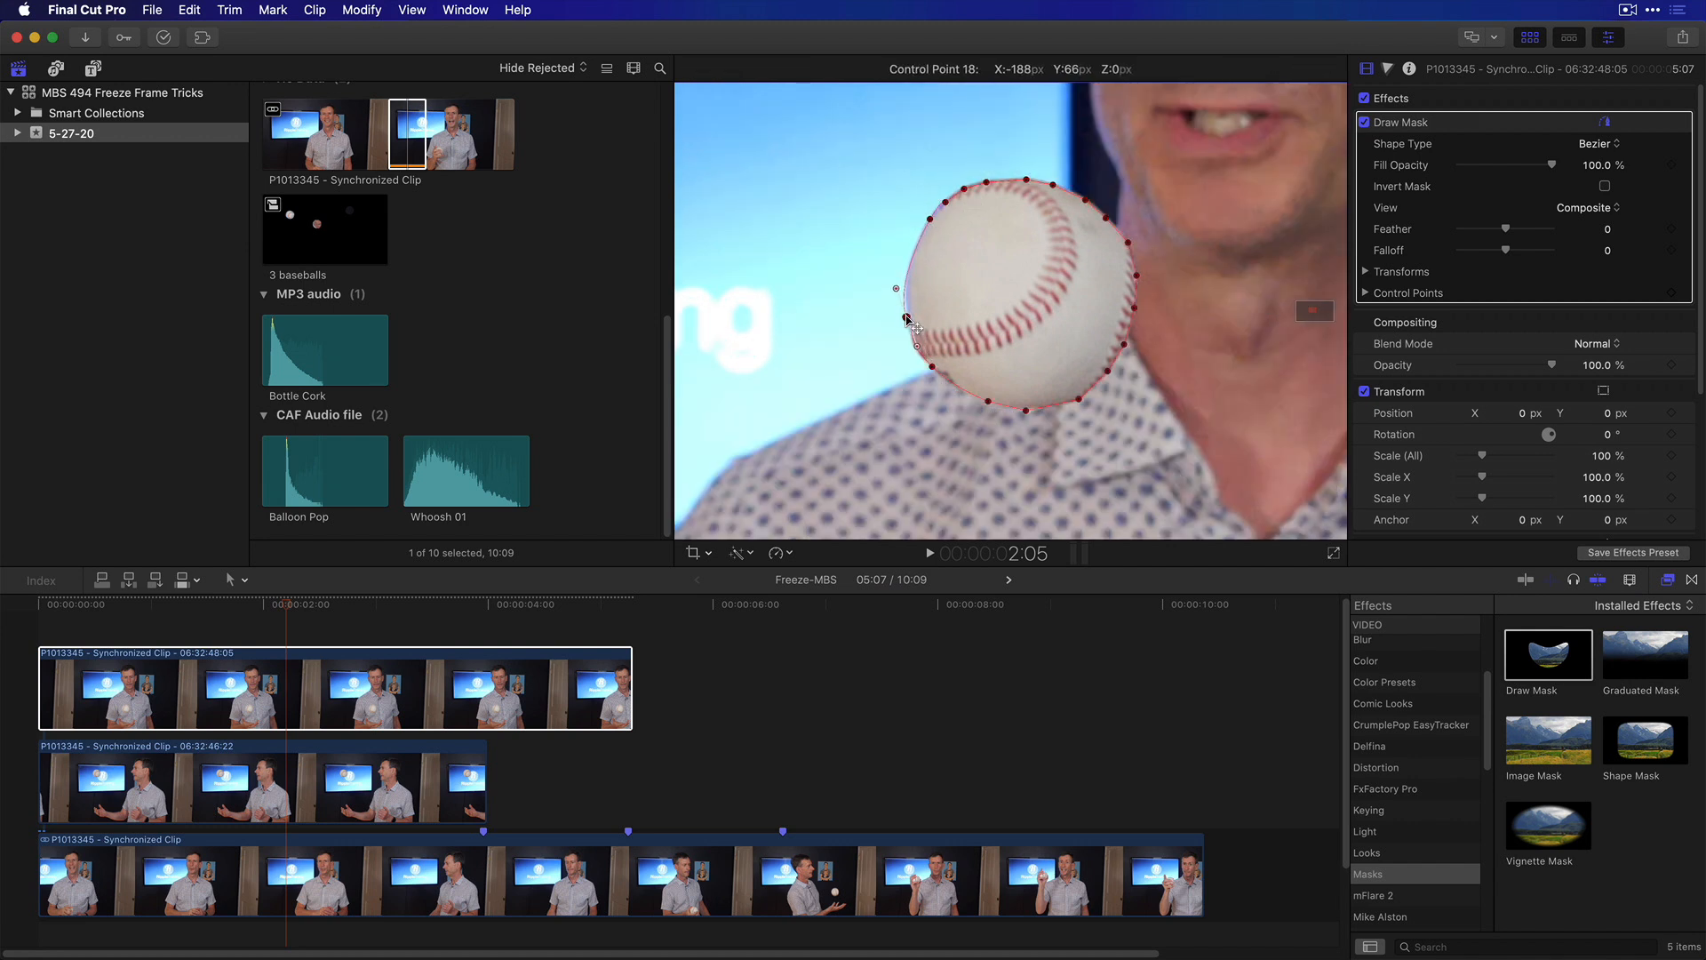
left_click(1605, 123)
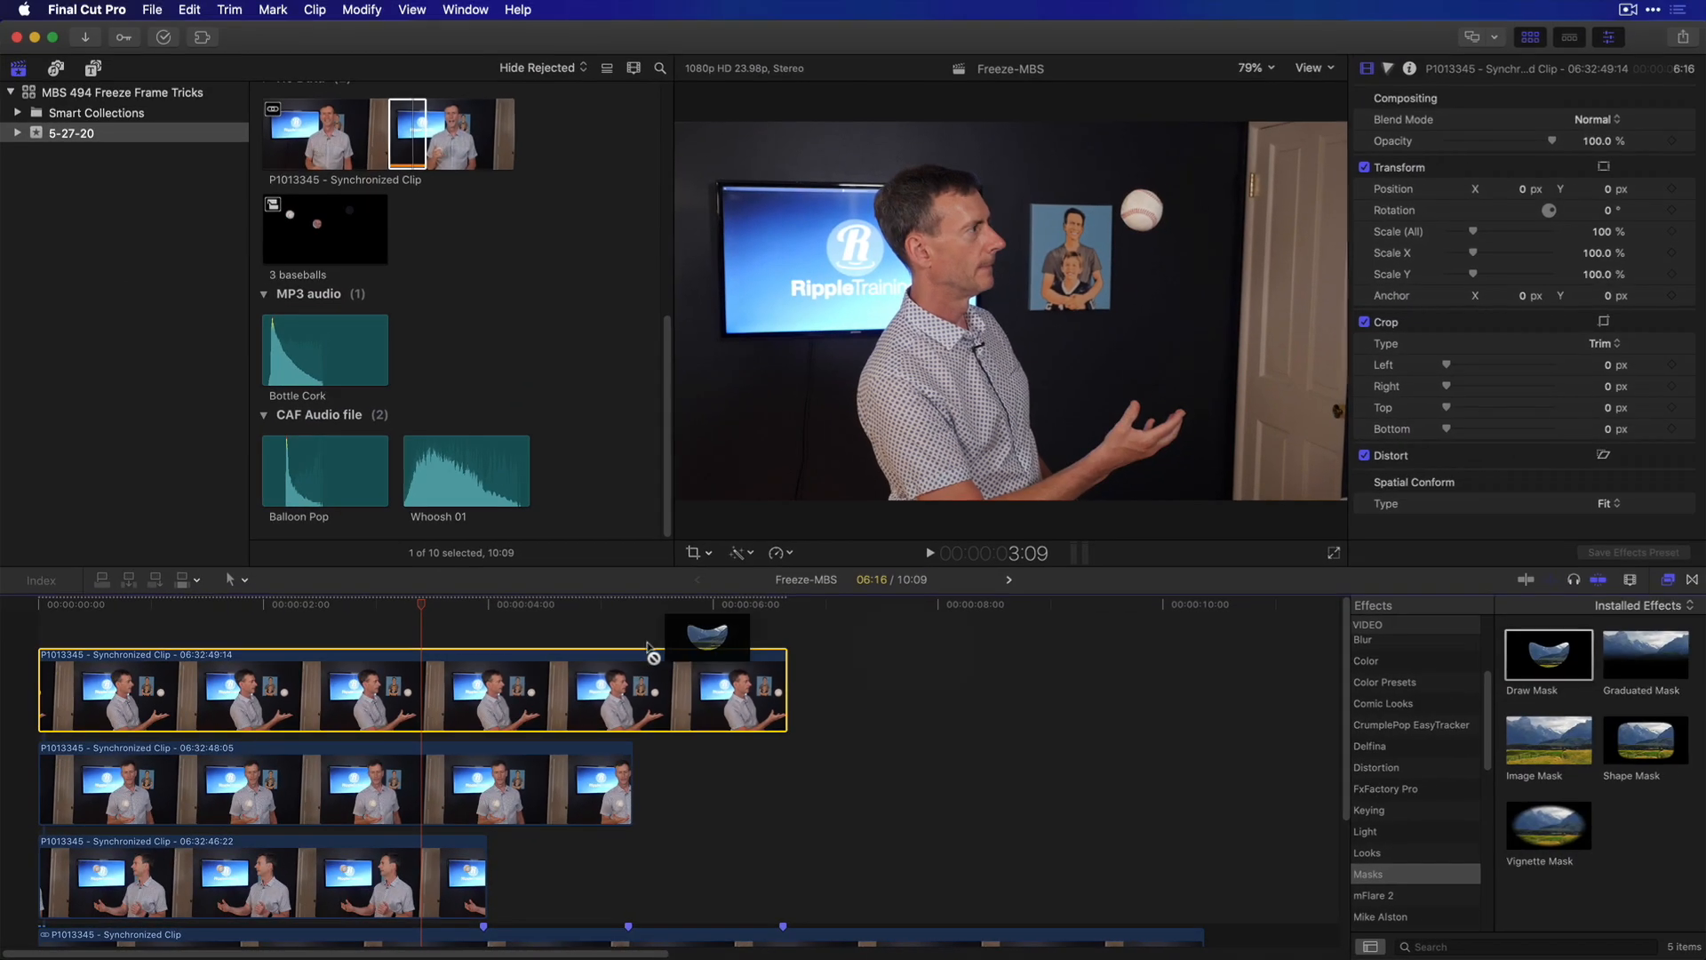
- Zoom the viewer to 400% and add mask points around the third baseball's edge
left_click(1250, 67)
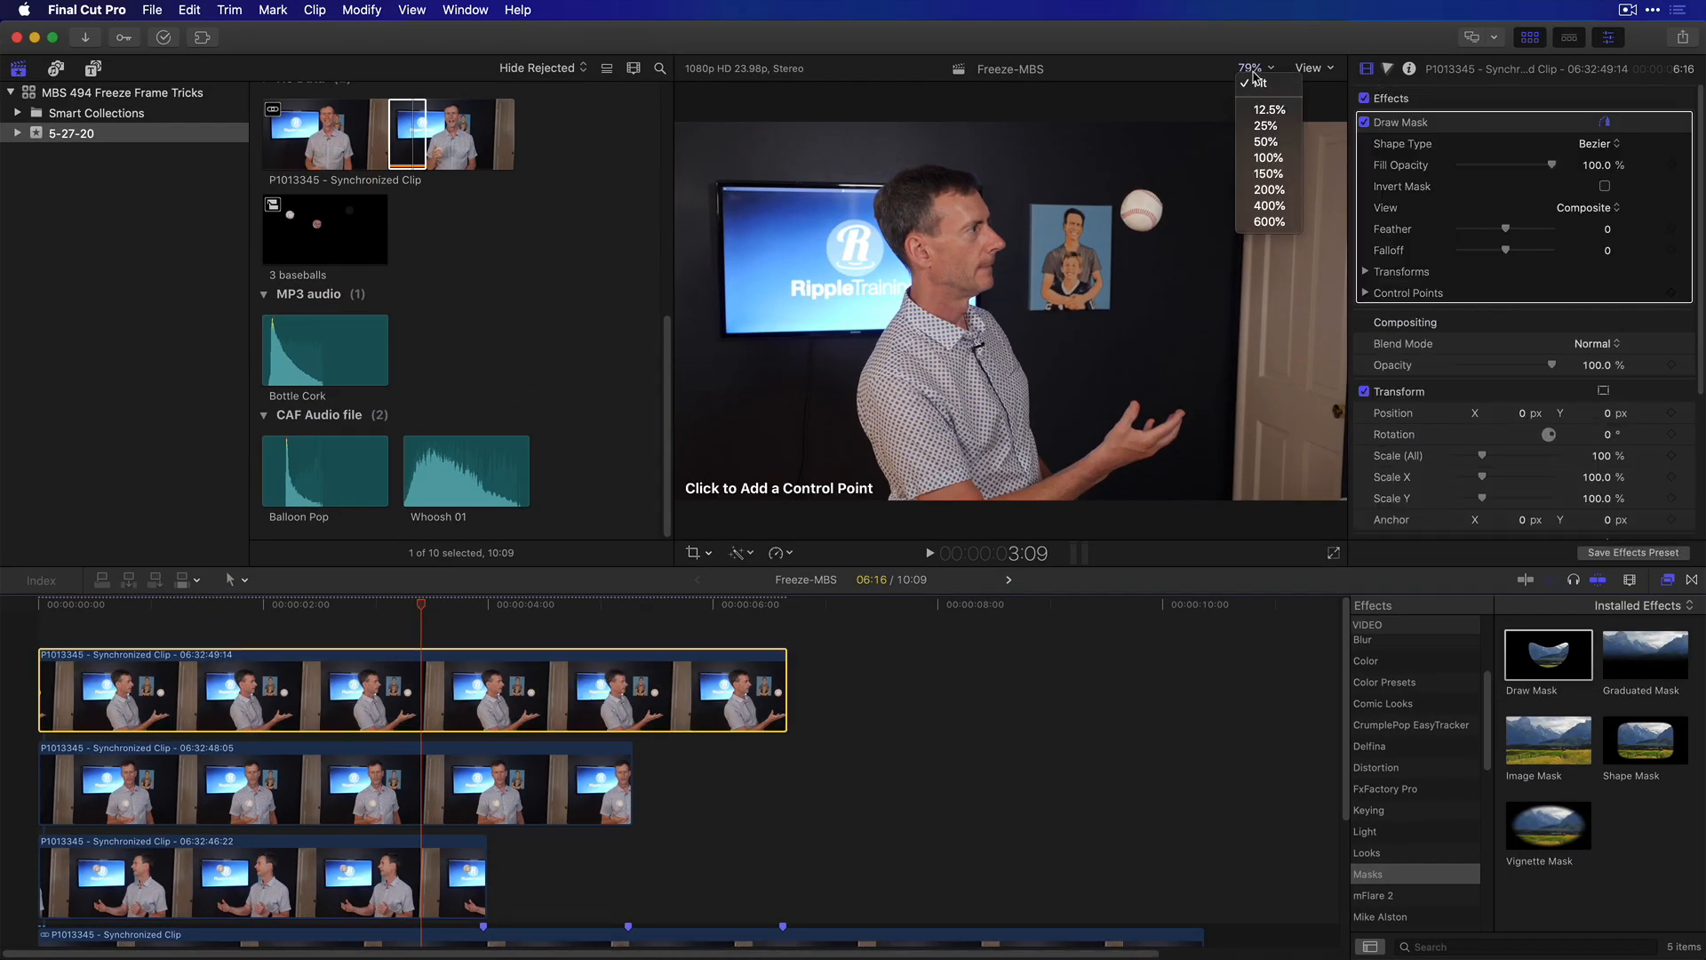
left_click(1269, 206)
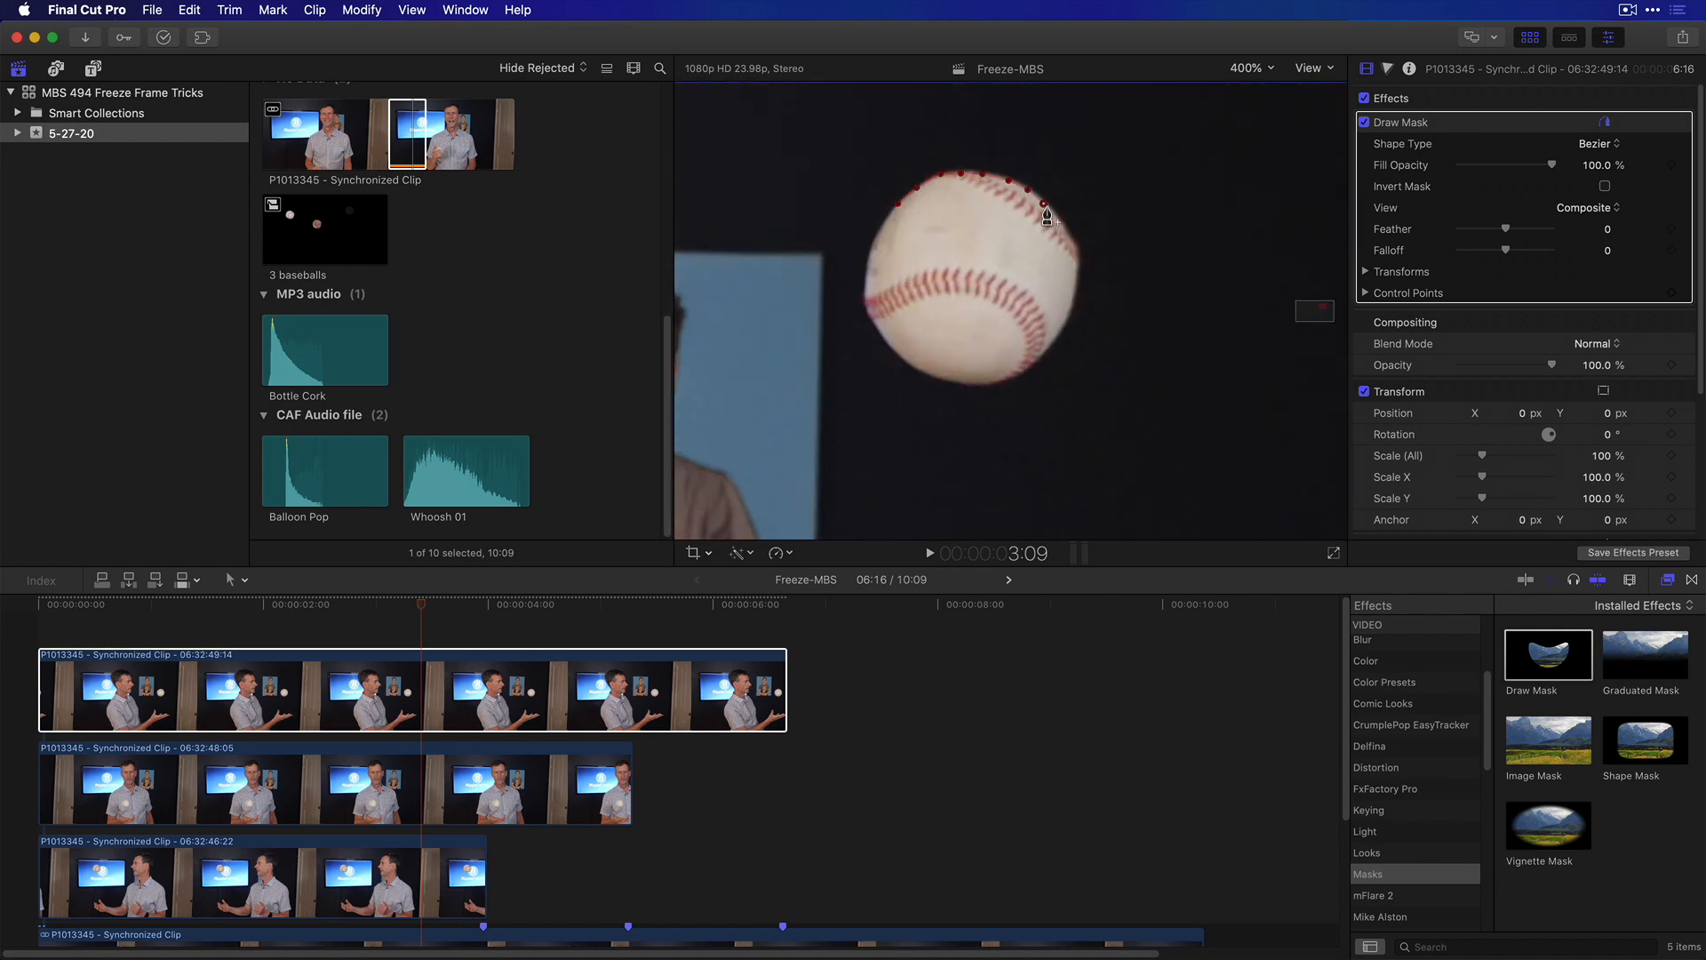
left_click(1006, 383)
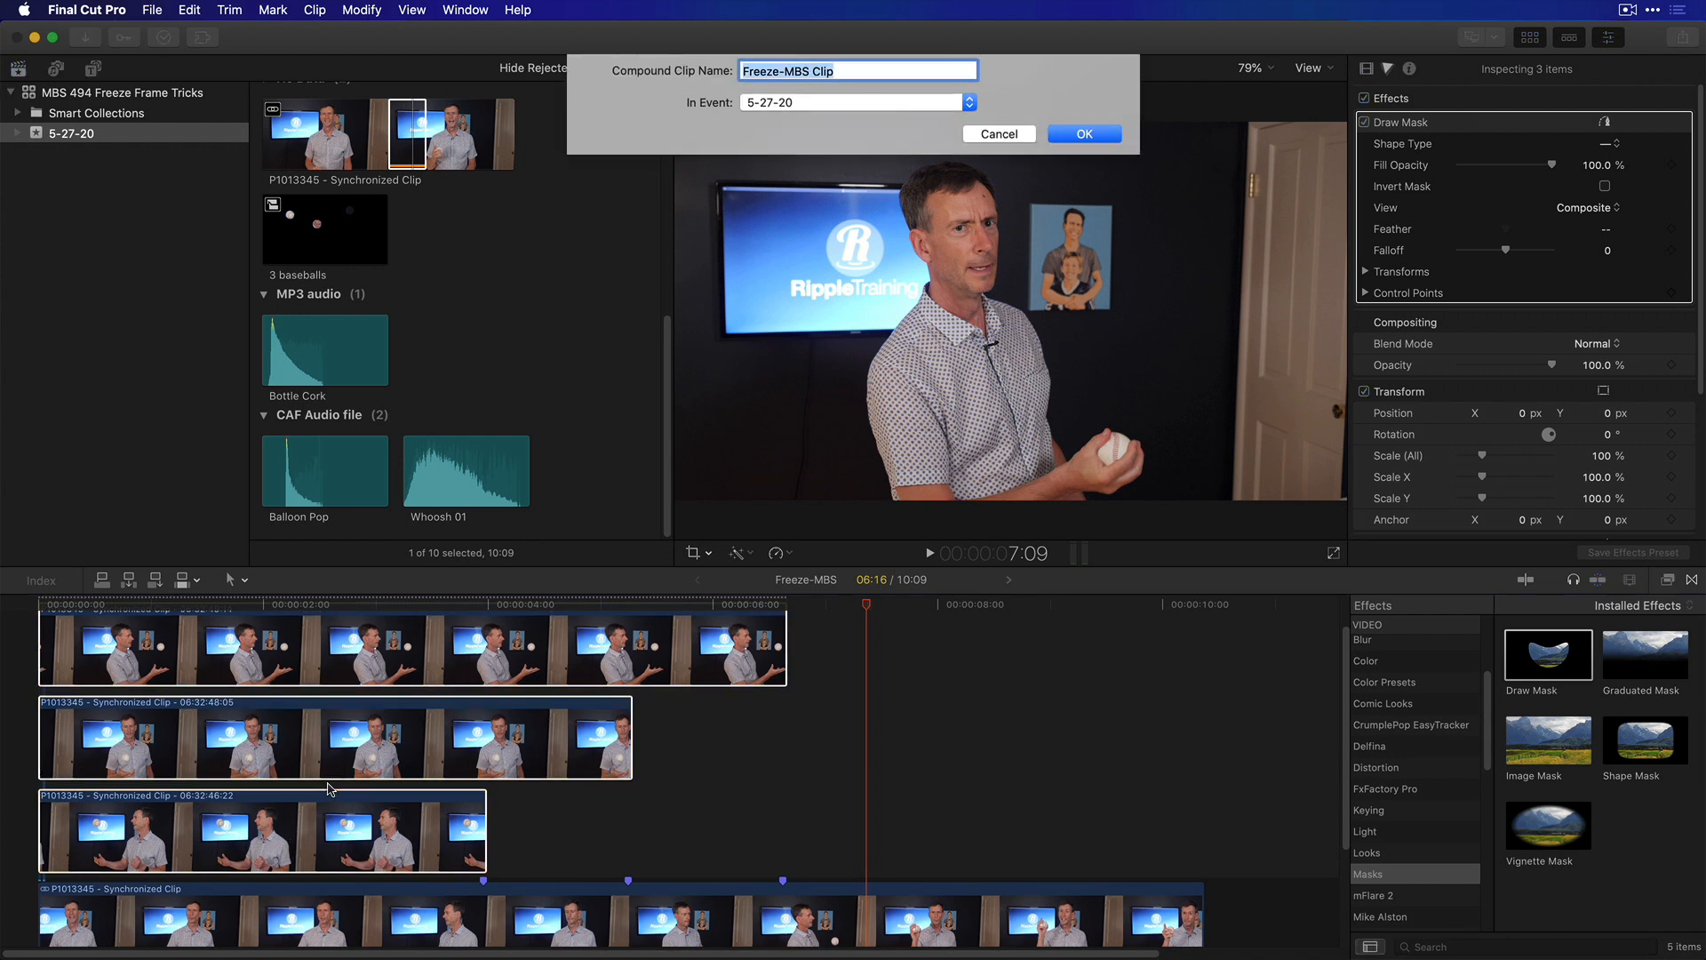
- Name the new compound clip 'baseballs' and confirm it
type("baseb")
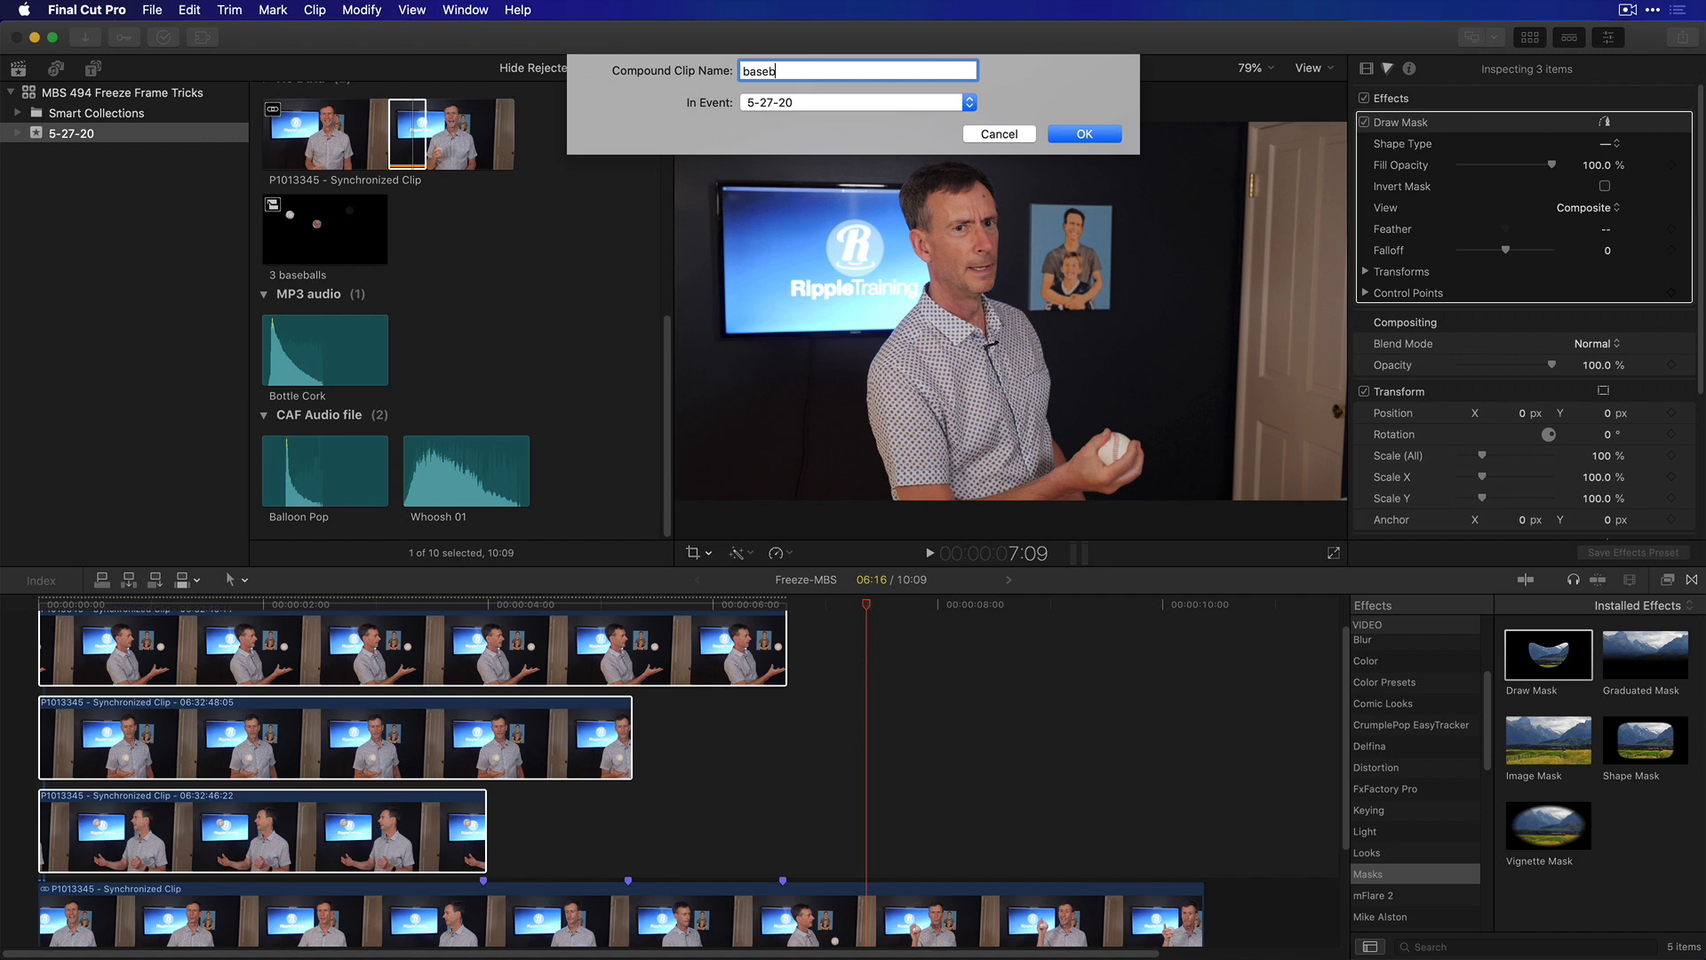
left_click(1085, 134)
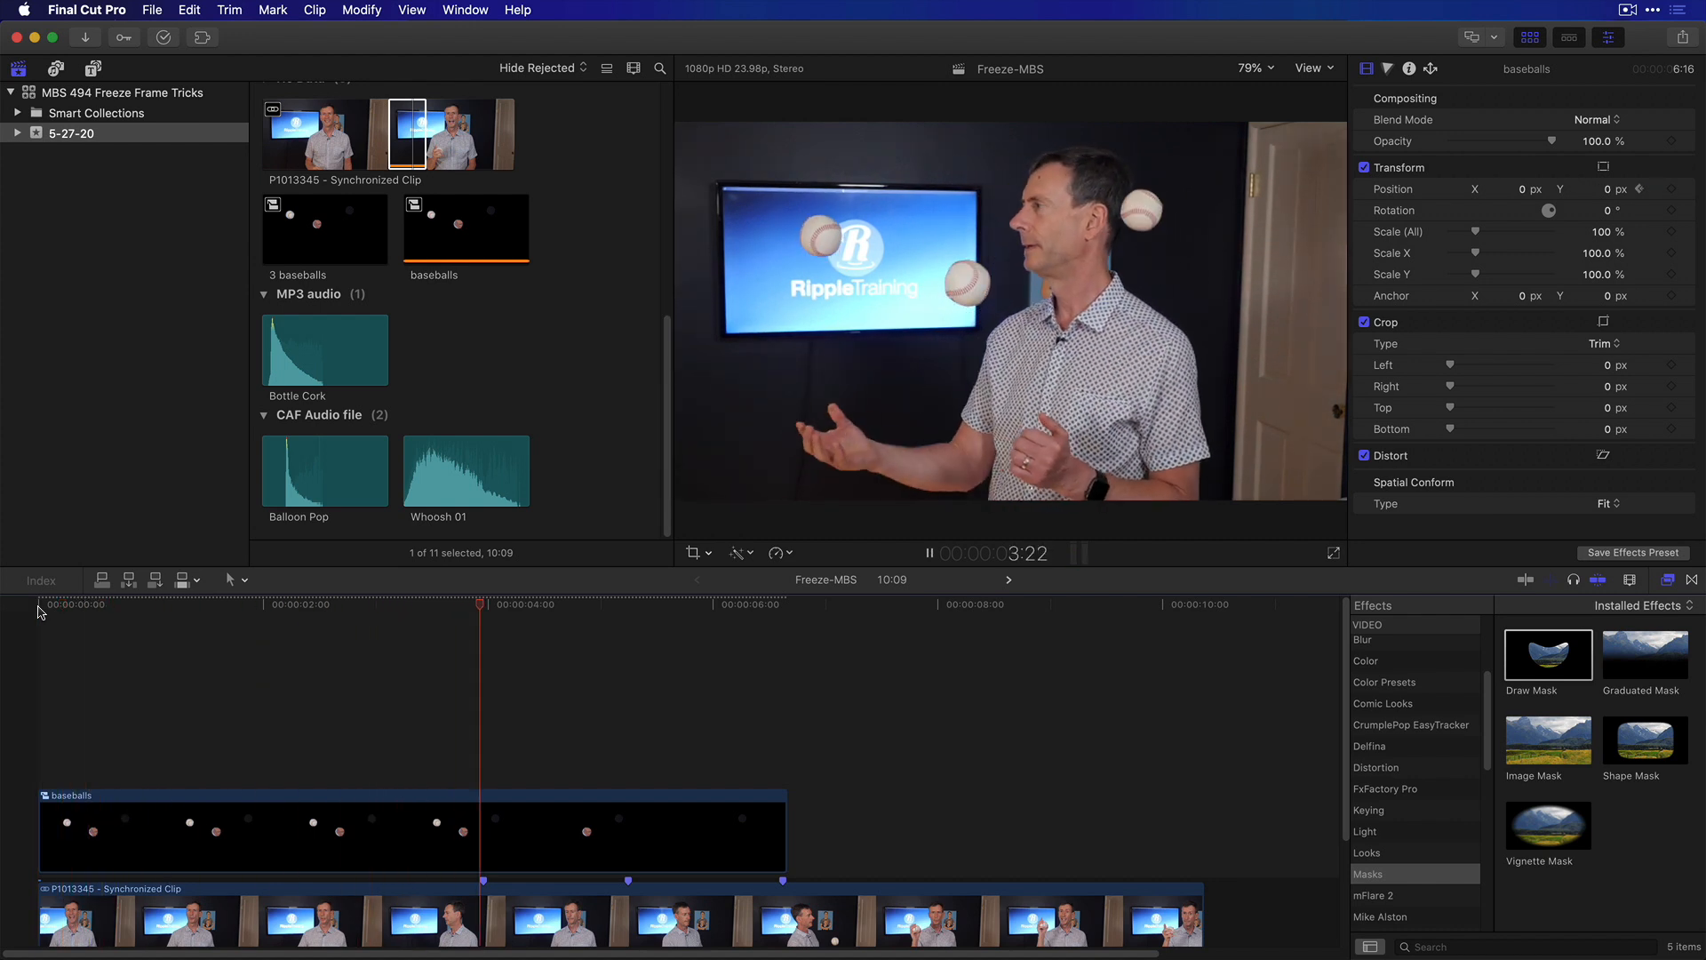
left_click(312, 835)
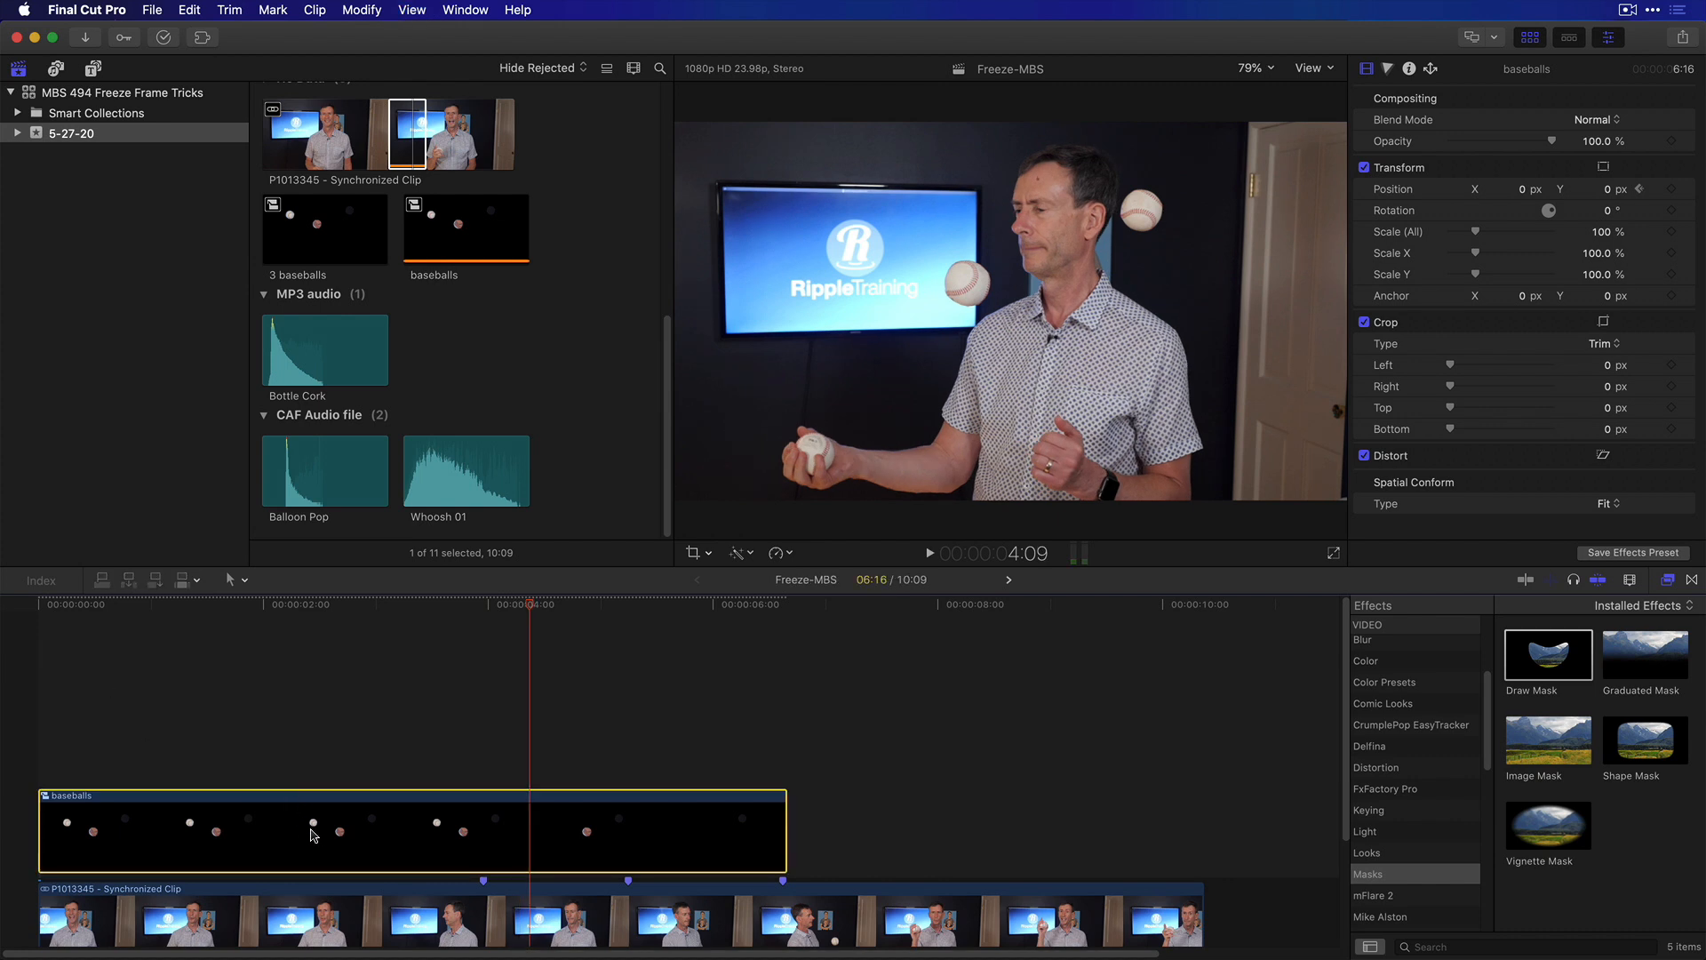